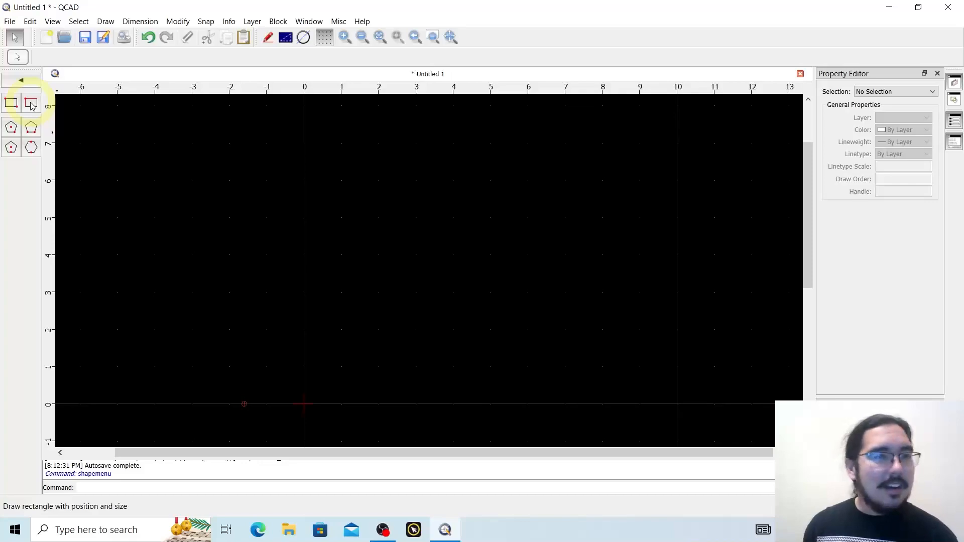
- Configure a sized rectangle 2 wide by 4 high with its corner reference point set
{"action": "left_click", "coordinate": [31, 103]}
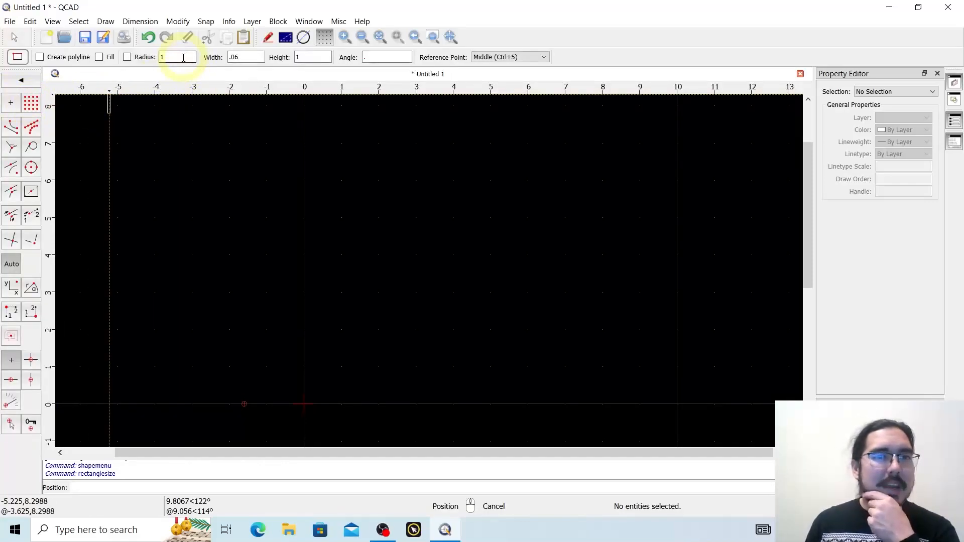
{"action": "left_click", "coordinate": [245, 58]}
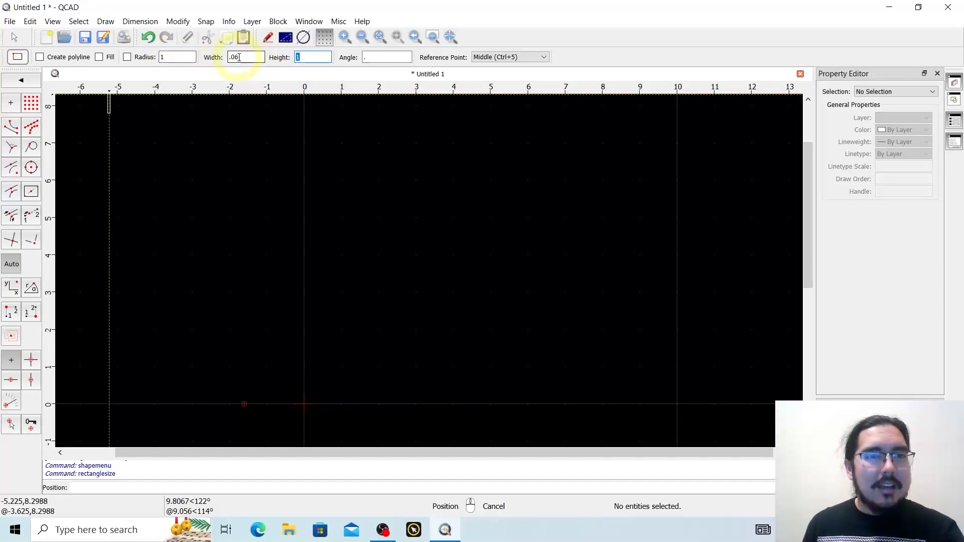
{"action": "type", "text": "2"}
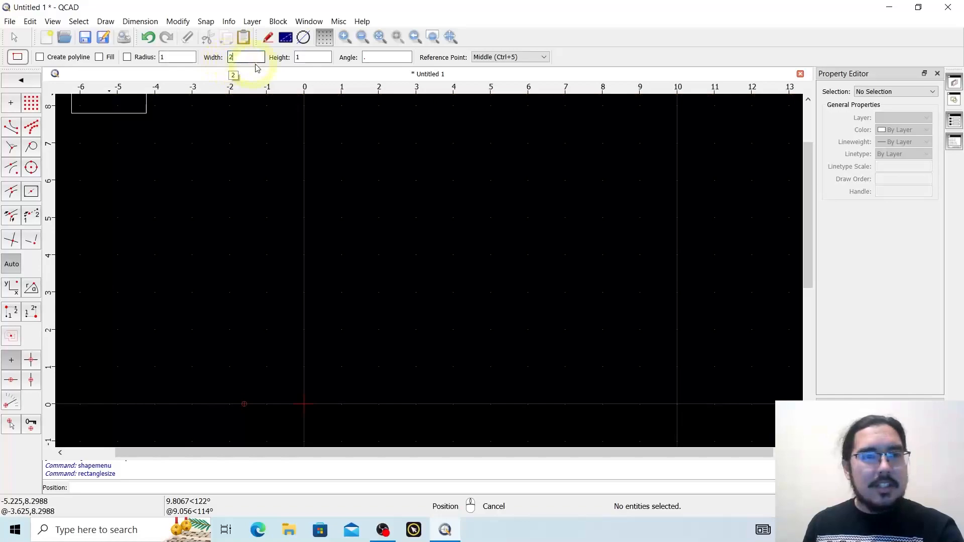
{"action": "type", "text": "4"}
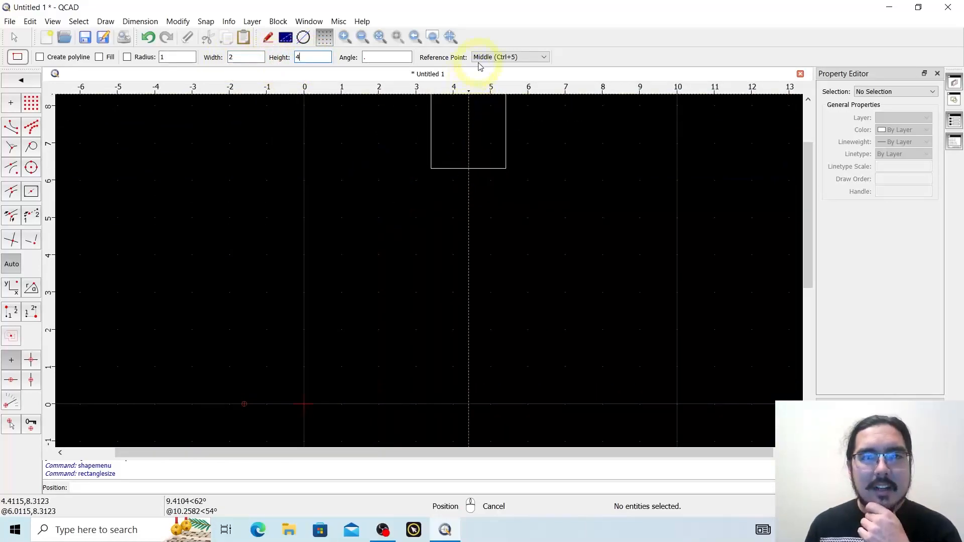
{"action": "left_click", "coordinate": [509, 56]}
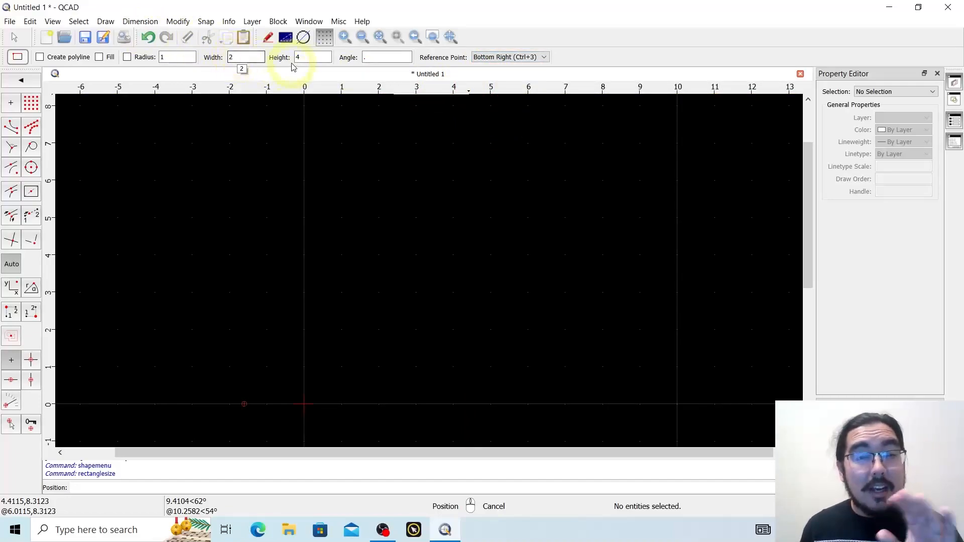
{"action": "left_click", "coordinate": [385, 56]}
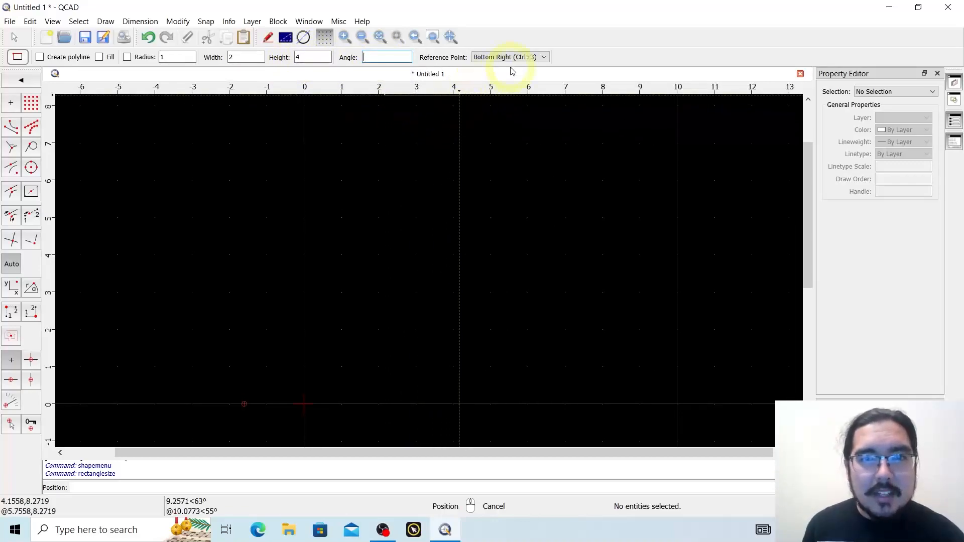
{"action": "mouse_move", "coordinate": [508, 55]}
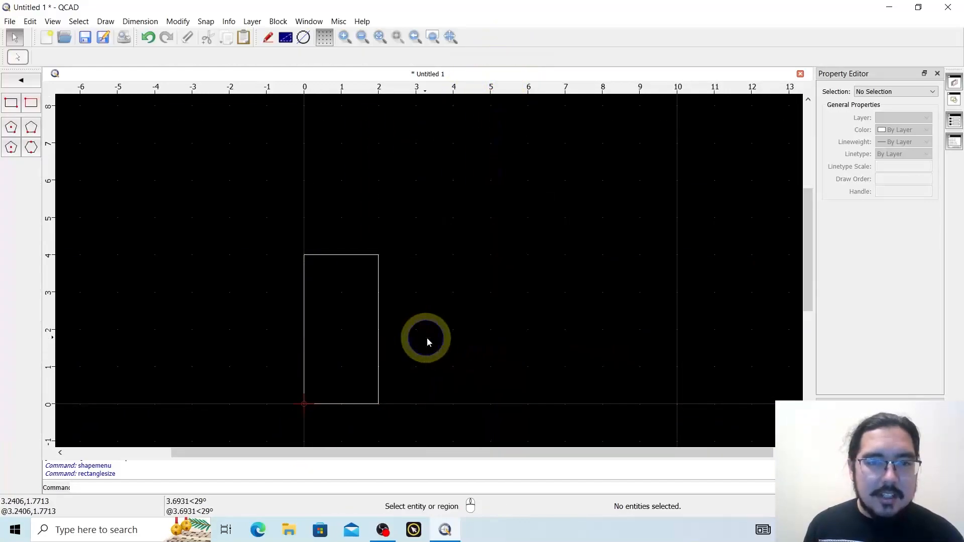
{"action": "mouse_move", "coordinate": [362, 314]}
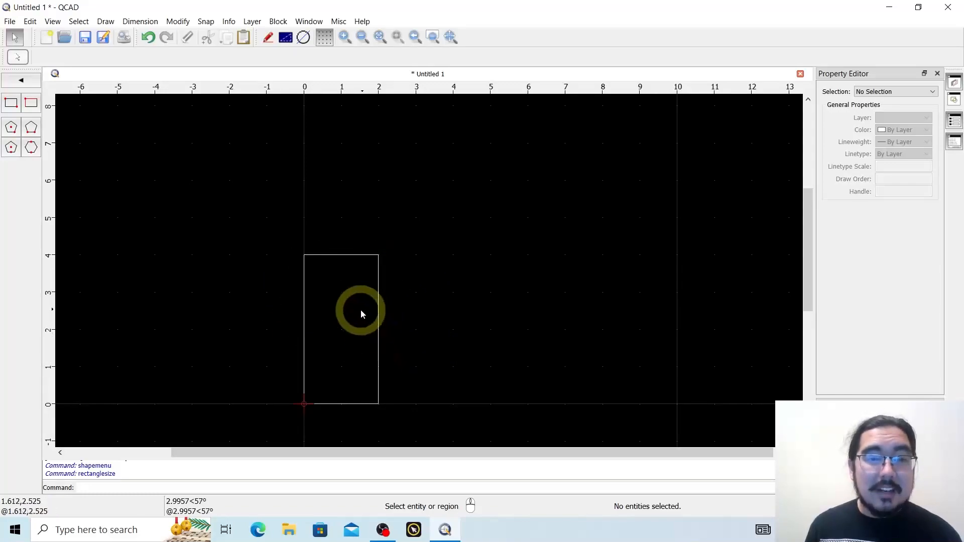
{"action": "mouse_move", "coordinate": [355, 280]}
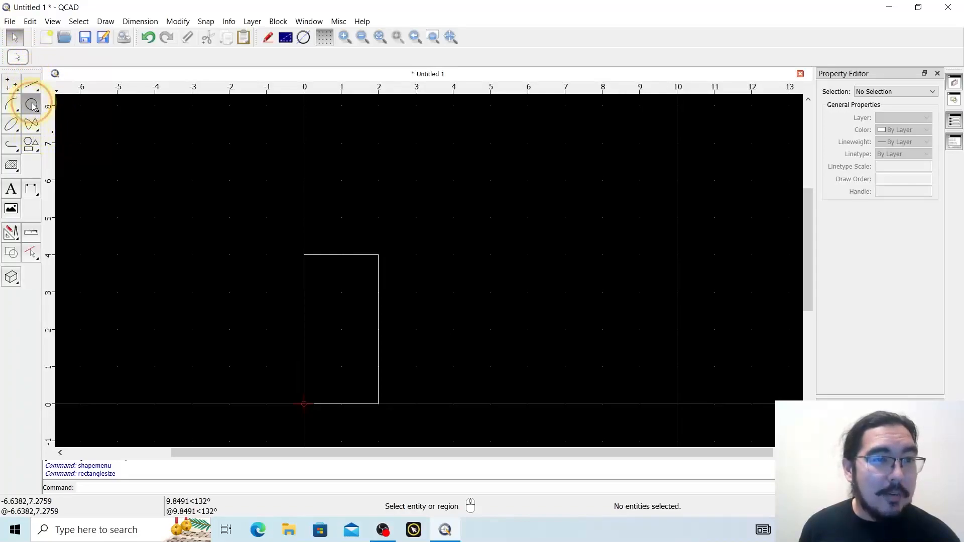
- Set up a centre-and-diameter circle of diameter 2 for the rectangle's top edge
{"action": "left_click", "coordinate": [32, 104]}
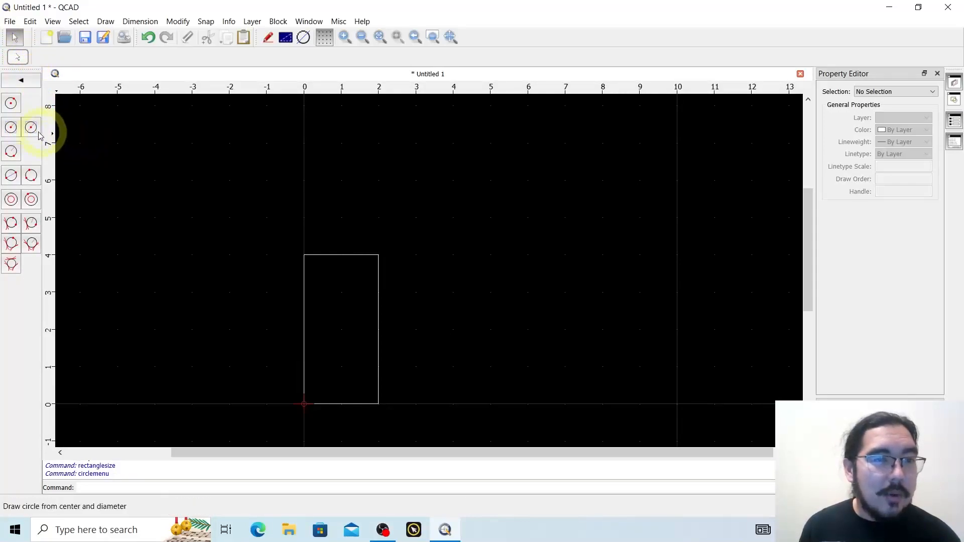
{"action": "mouse_move", "coordinate": [32, 127]}
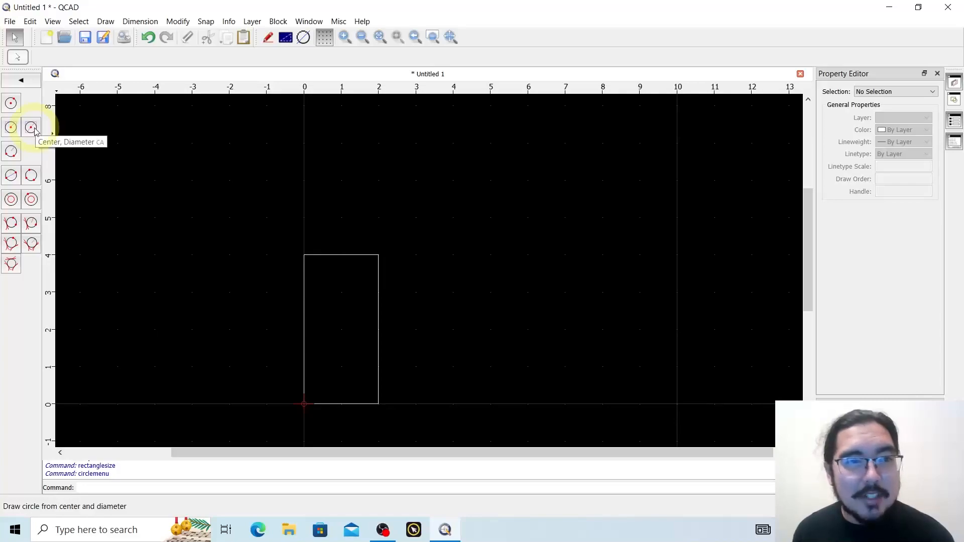
{"action": "left_click", "coordinate": [31, 127]}
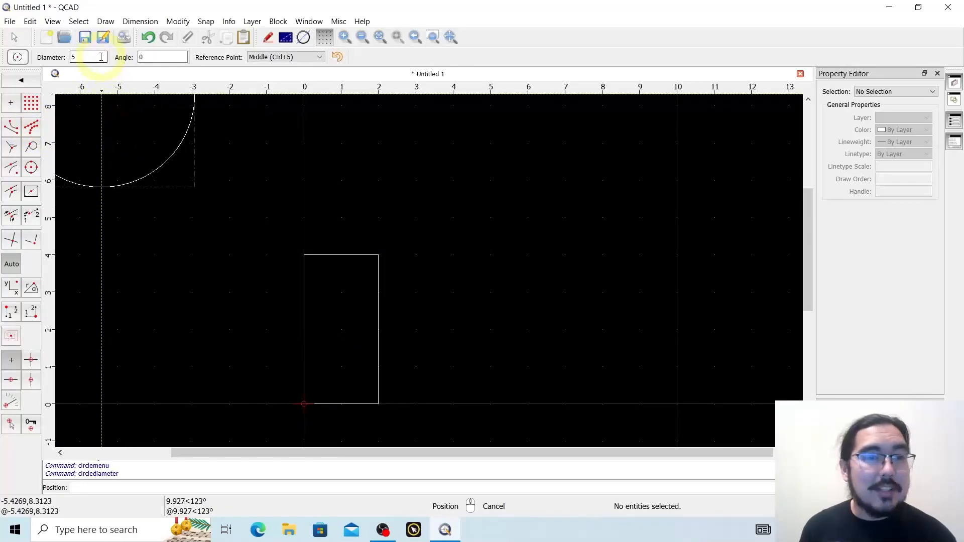
{"action": "type", "text": "2"}
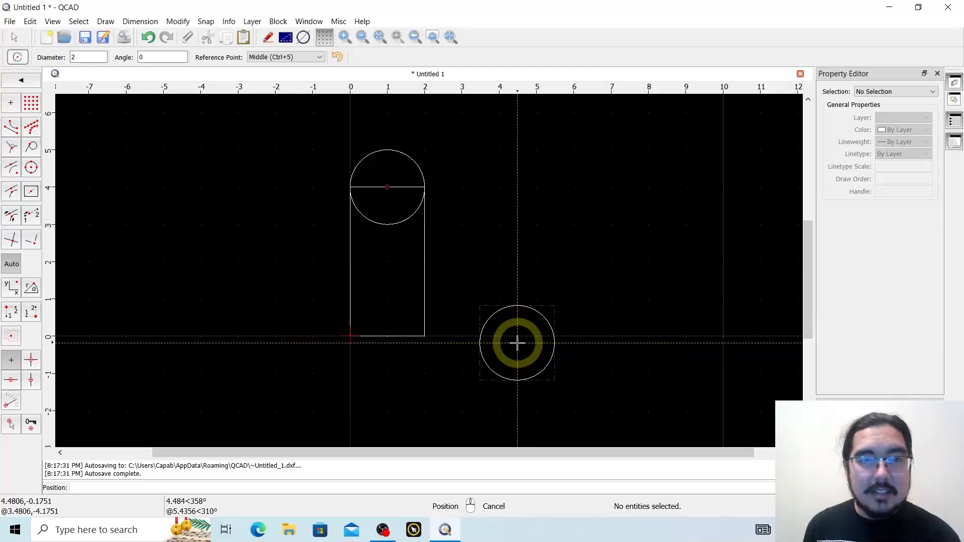
{"action": "mouse_move", "coordinate": [516, 341]}
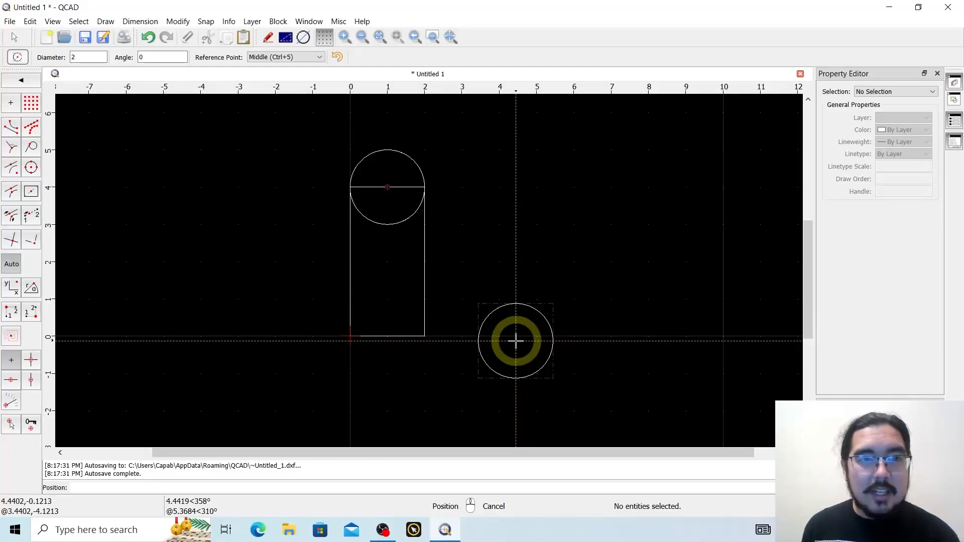
{"action": "mouse_move", "coordinate": [462, 262]}
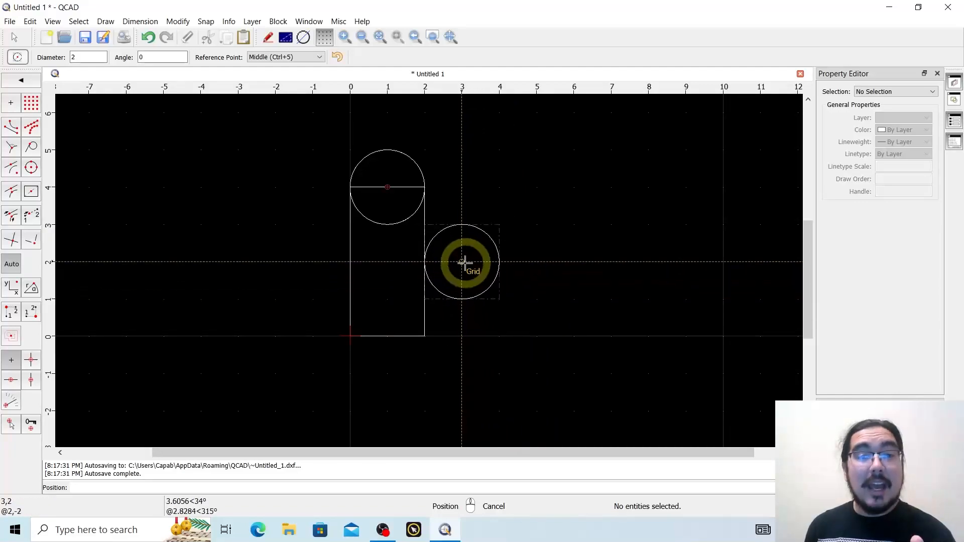
{"action": "mouse_move", "coordinate": [454, 247]}
{"action": "type", "text": "1"}
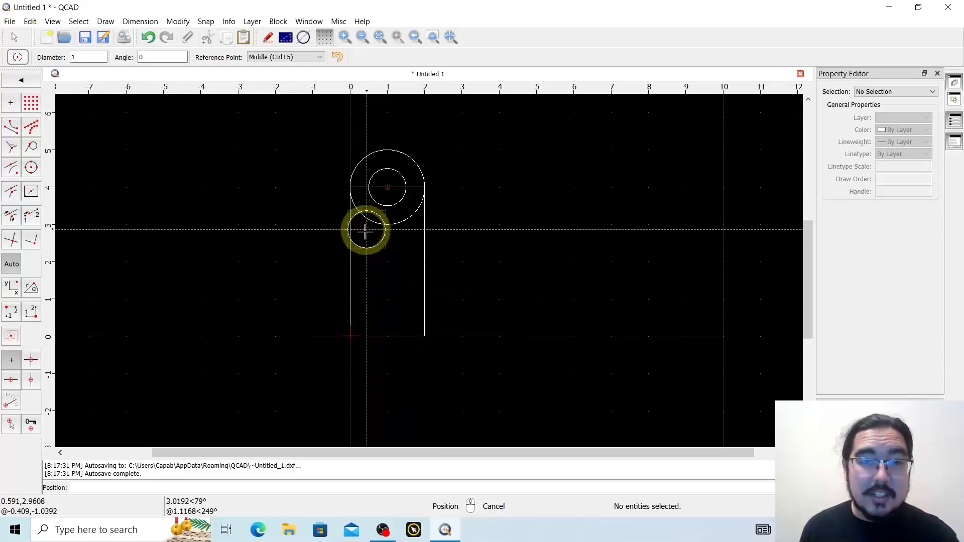
{"action": "mouse_move", "coordinate": [435, 315]}
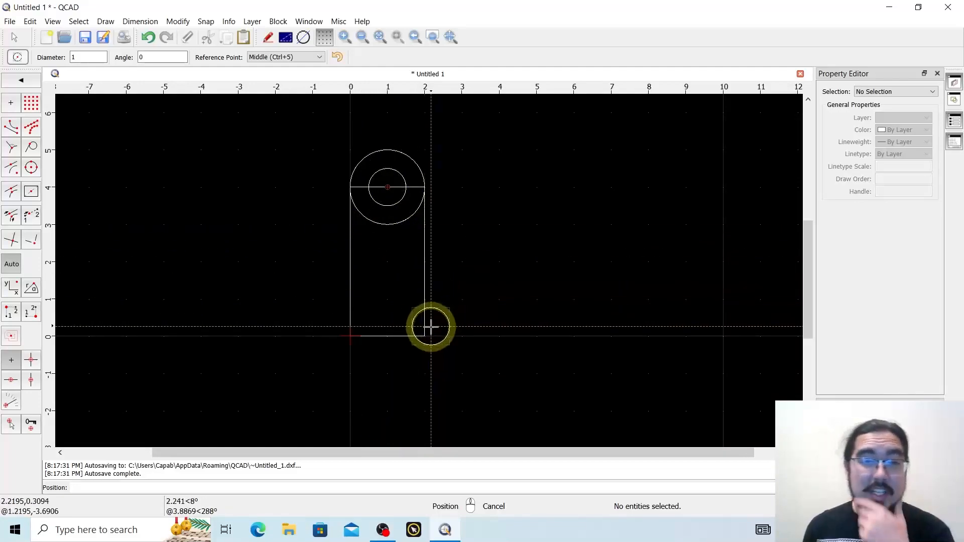
{"action": "mouse_move", "coordinate": [448, 331]}
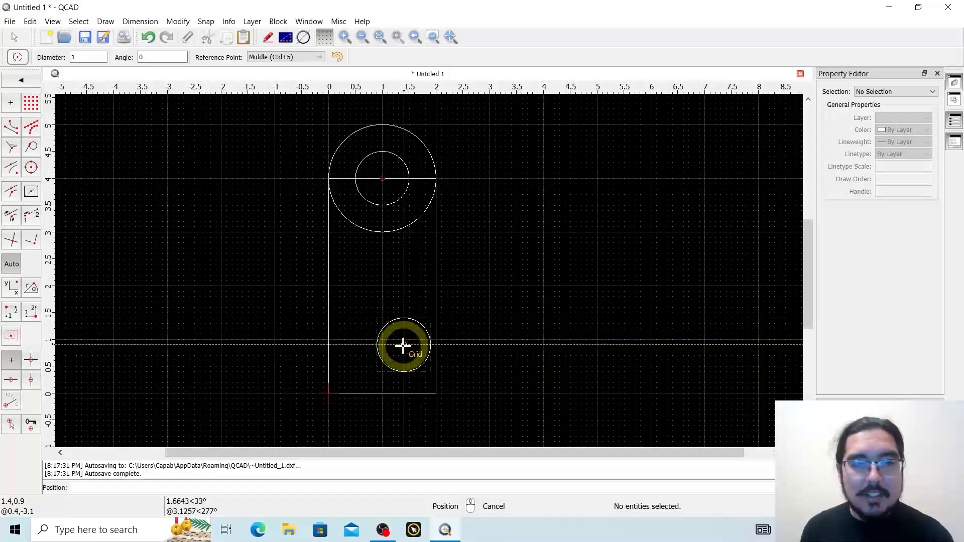
{"action": "mouse_move", "coordinate": [413, 346]}
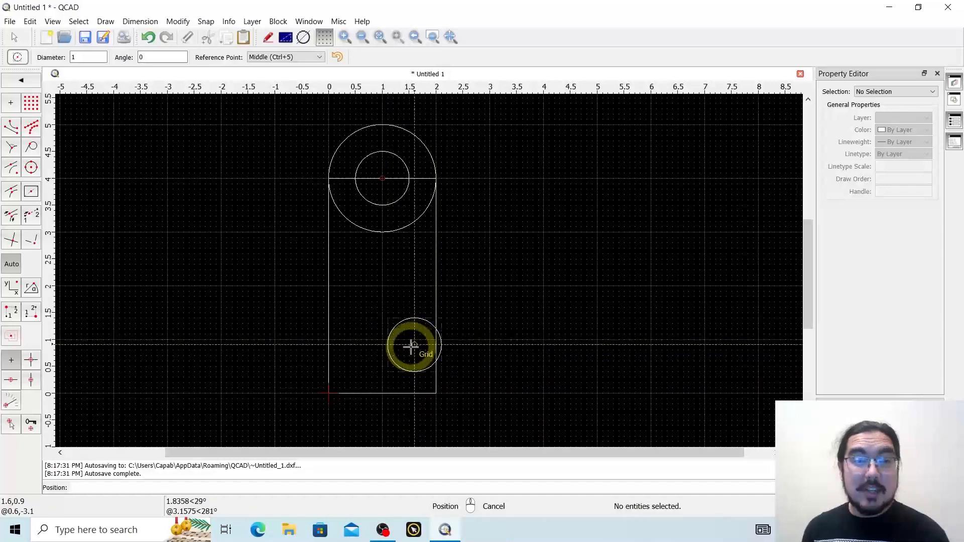
{"action": "mouse_move", "coordinate": [425, 290]}
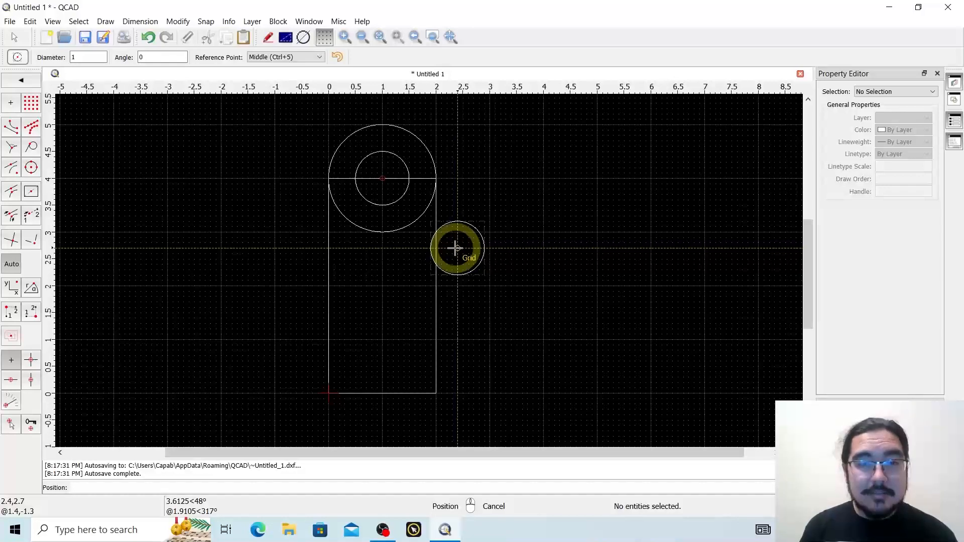
{"action": "mouse_move", "coordinate": [78, 170]}
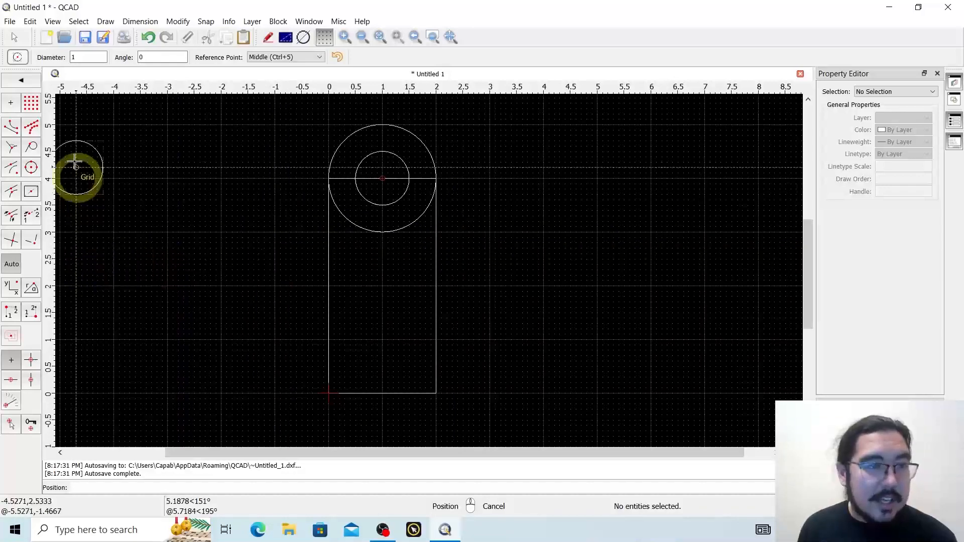
{"action": "mouse_move", "coordinate": [189, 168]}
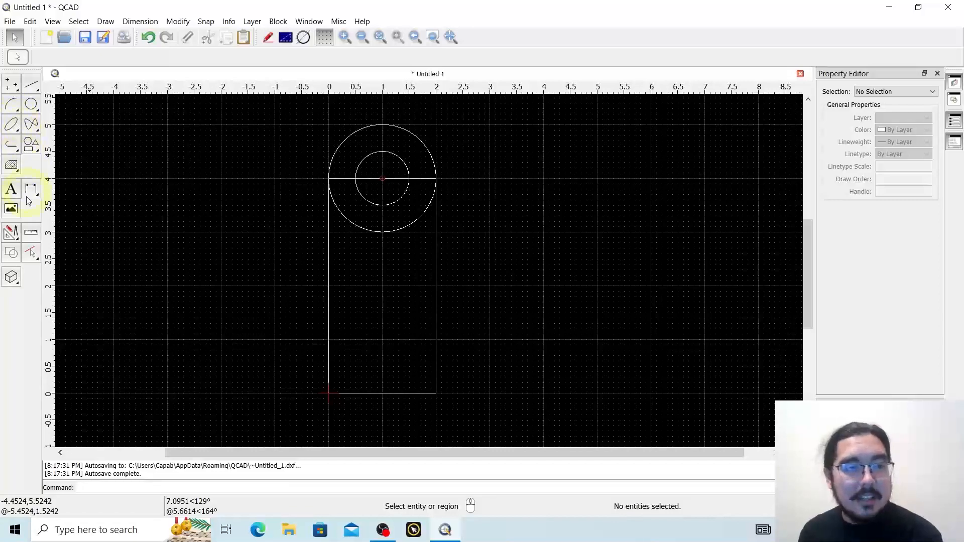
{"action": "mouse_move", "coordinate": [11, 232]}
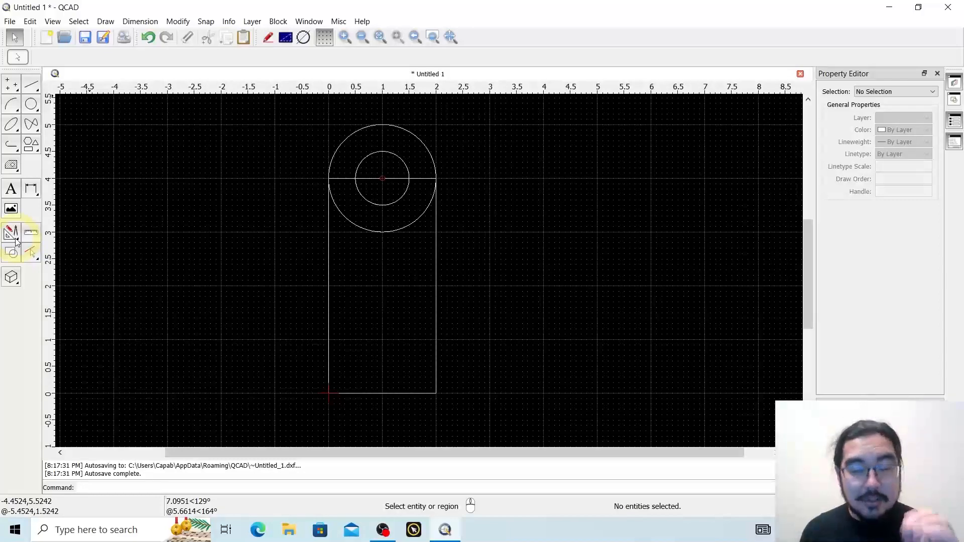
{"action": "mouse_move", "coordinate": [11, 231]}
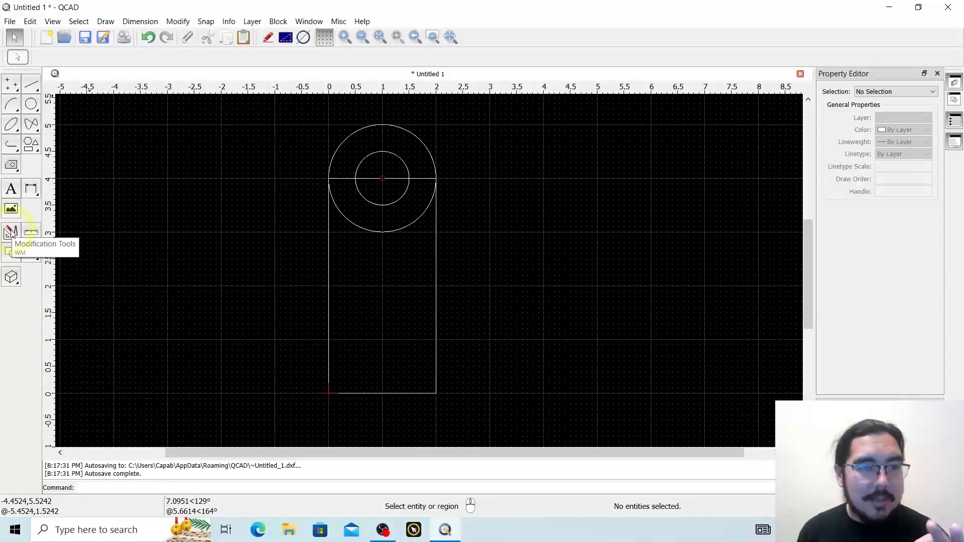
- Show the Modification Tools toolbar from the left toolbar
{"action": "left_click", "coordinate": [11, 232]}
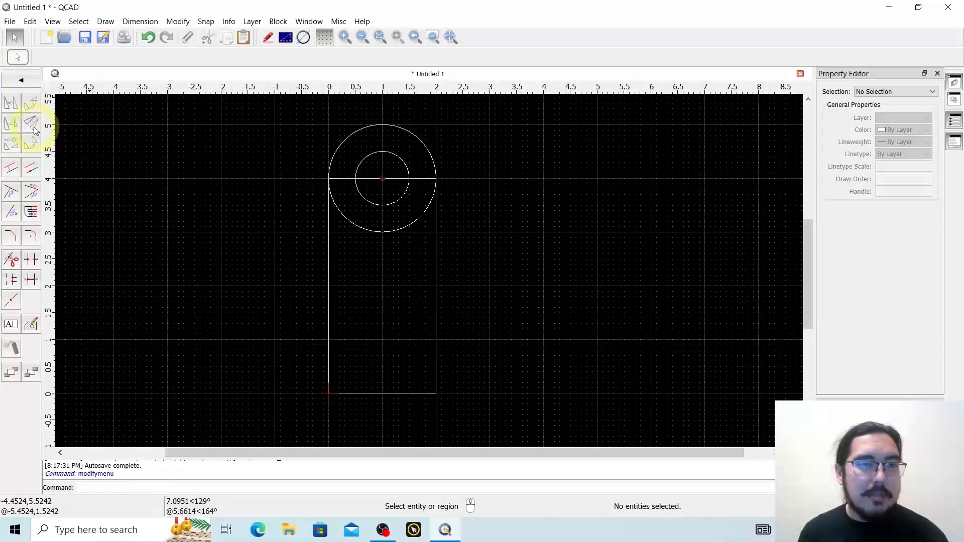
{"action": "mouse_move", "coordinate": [11, 121]}
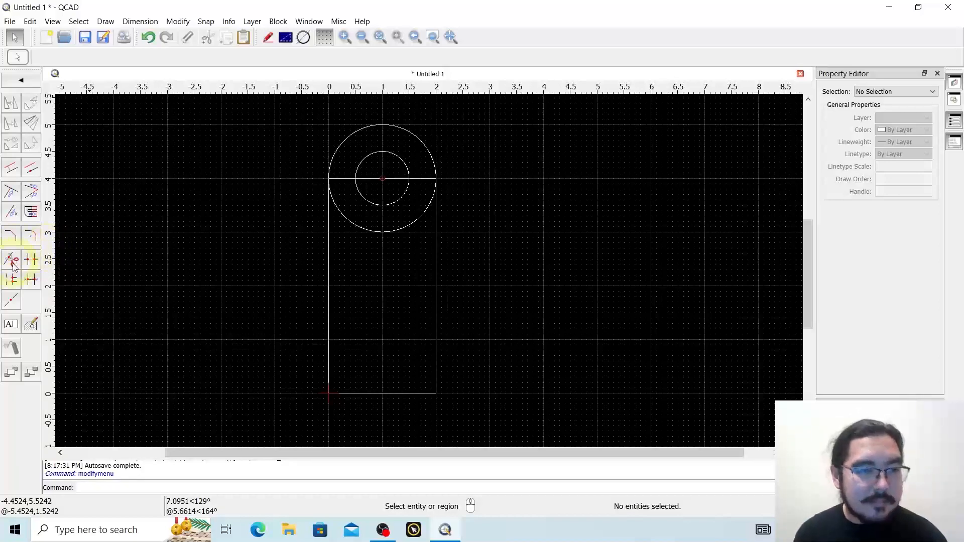
{"action": "mouse_move", "coordinate": [31, 259]}
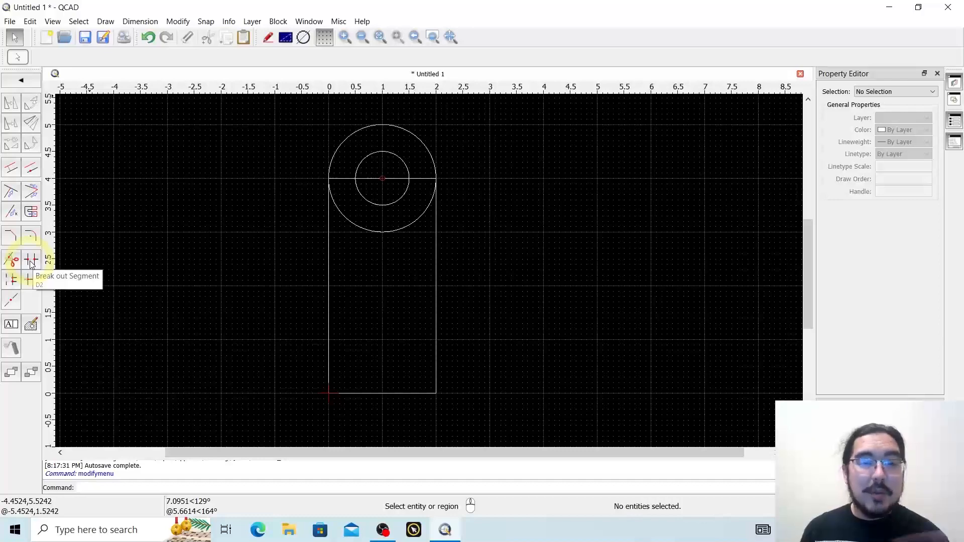
- Activate Break out Segment to cut away the crossing line and lower arc
{"action": "left_click", "coordinate": [29, 259]}
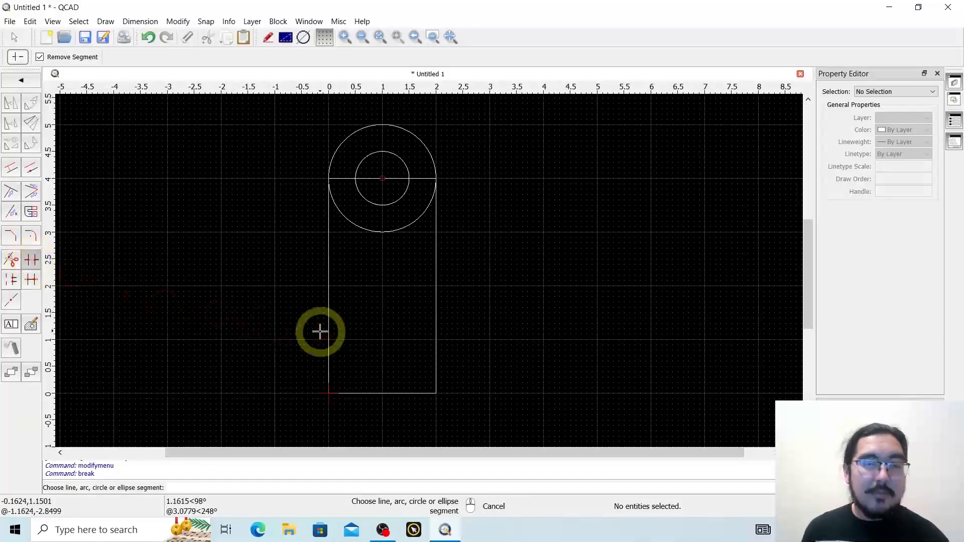
{"action": "mouse_move", "coordinate": [349, 331]}
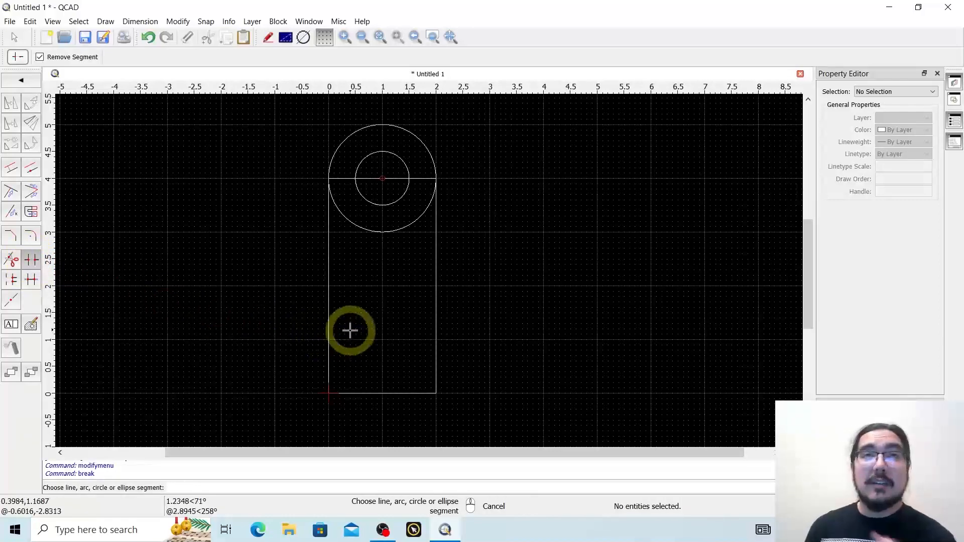
{"action": "mouse_move", "coordinate": [439, 283]}
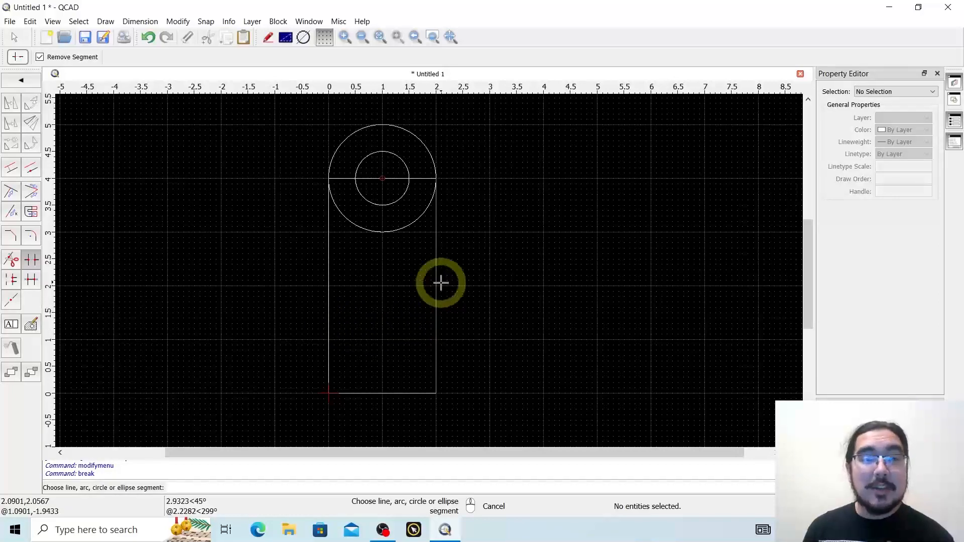
{"action": "mouse_move", "coordinate": [433, 247]}
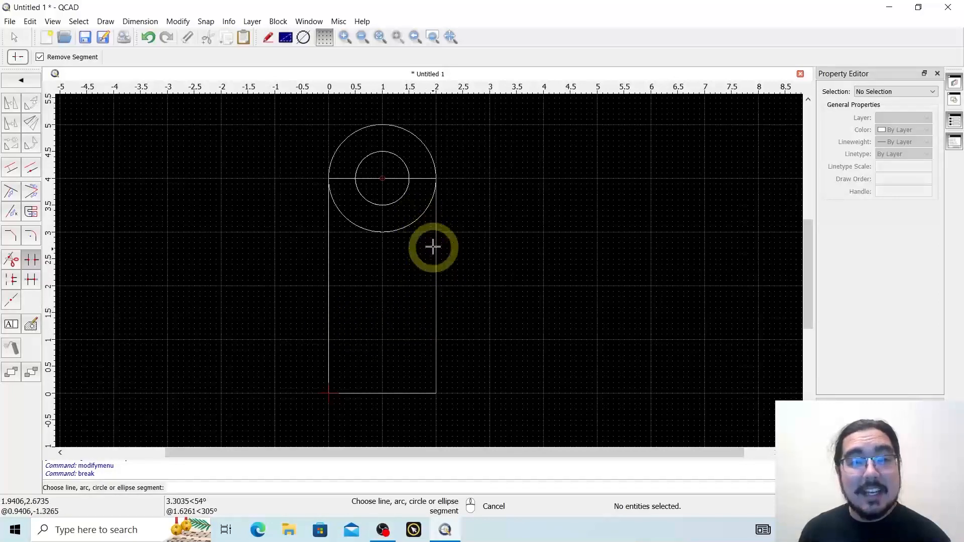
{"action": "mouse_move", "coordinate": [421, 159]}
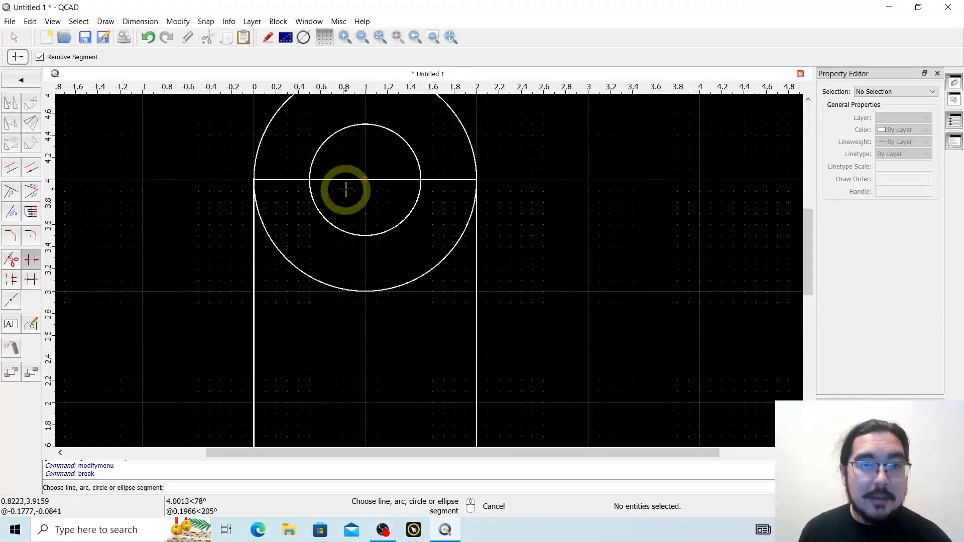
{"action": "mouse_move", "coordinate": [252, 182]}
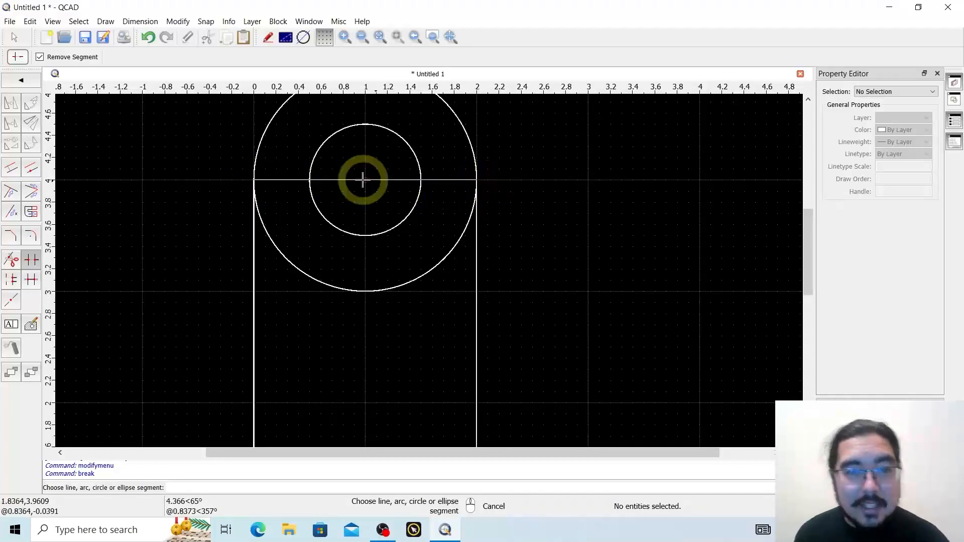
{"action": "mouse_move", "coordinate": [524, 180]}
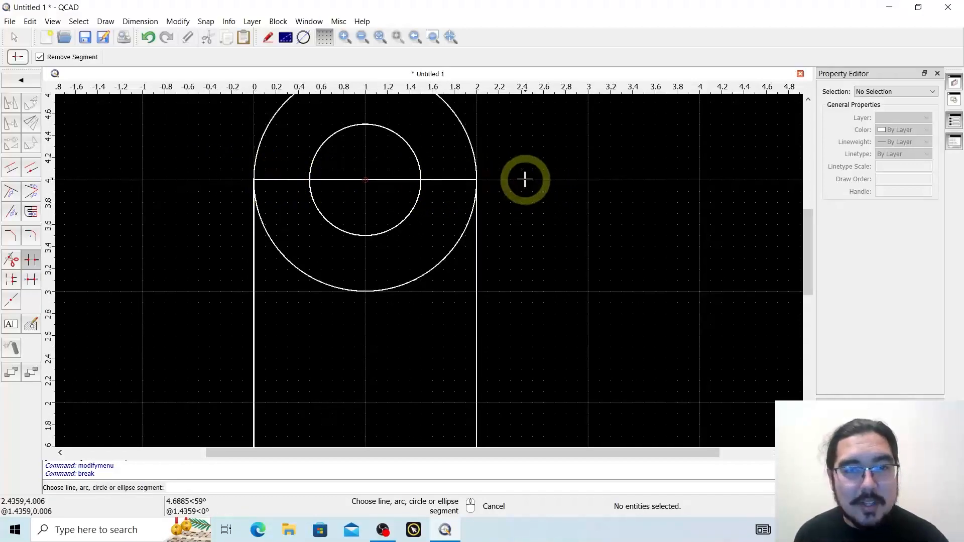
{"action": "mouse_move", "coordinate": [333, 180]}
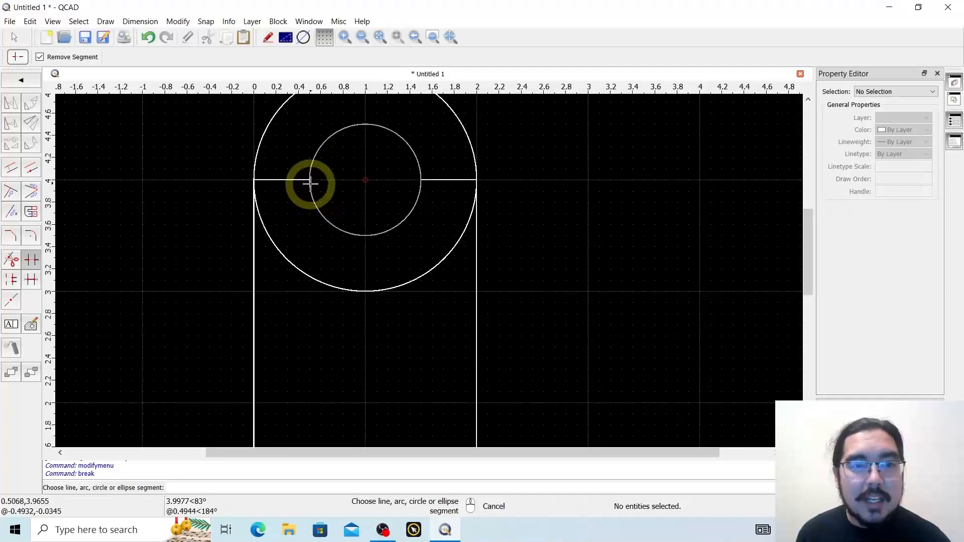
{"action": "mouse_move", "coordinate": [312, 176]}
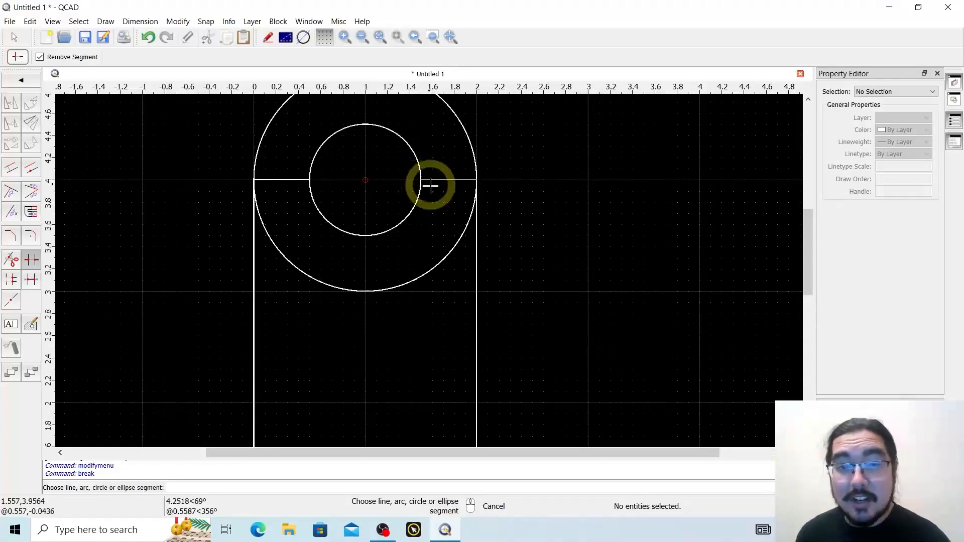
{"action": "mouse_move", "coordinate": [277, 180]}
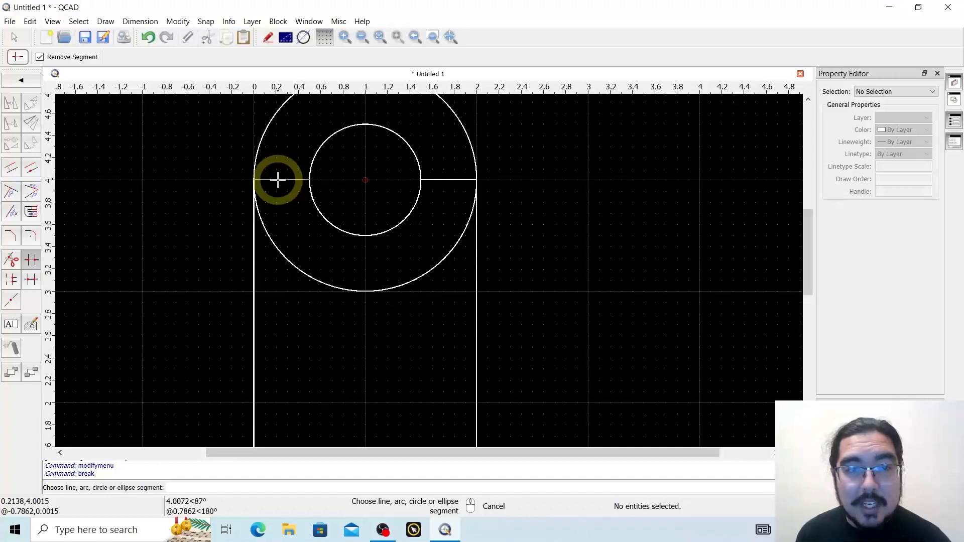
{"action": "mouse_move", "coordinate": [389, 224]}
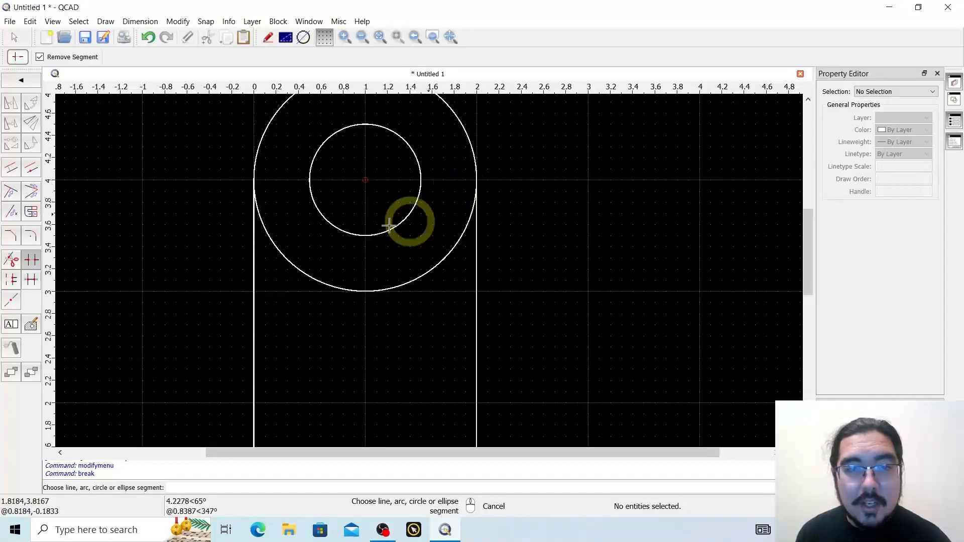
{"action": "mouse_move", "coordinate": [313, 270]}
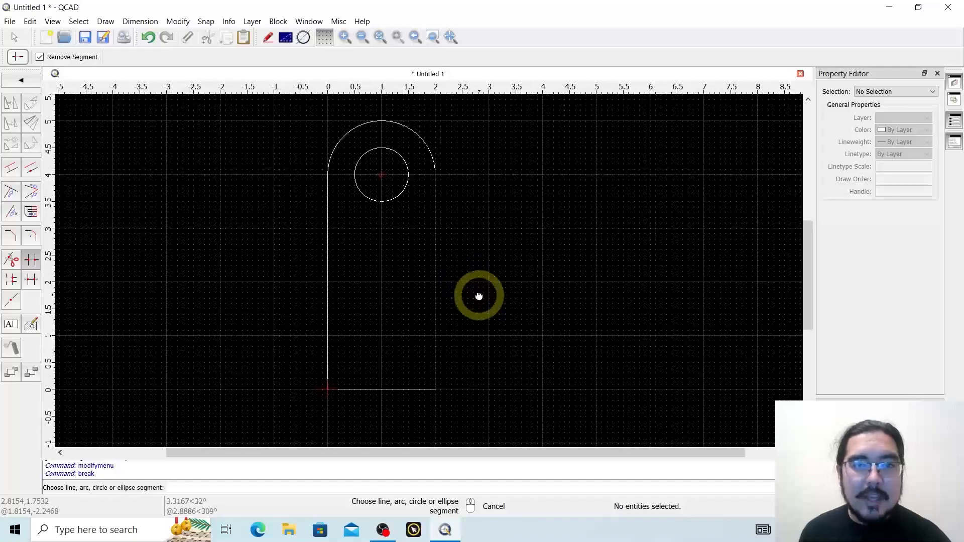
{"action": "mouse_move", "coordinate": [489, 281]}
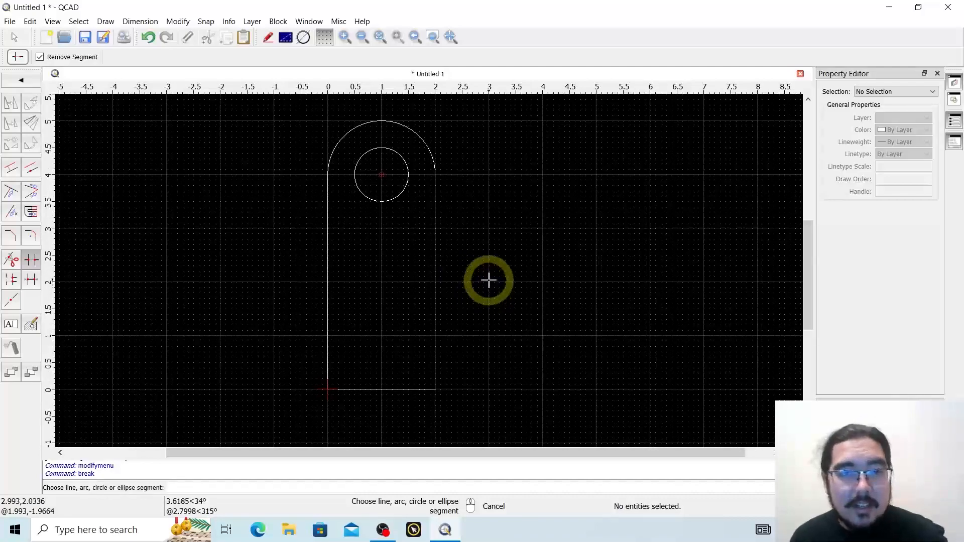
{"action": "mouse_move", "coordinate": [485, 277]}
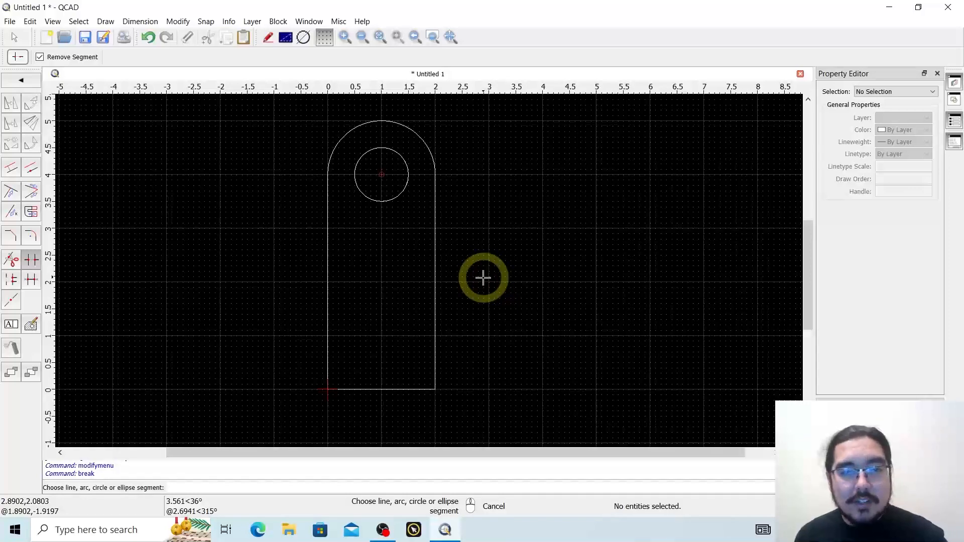
{"action": "mouse_move", "coordinate": [323, 370]}
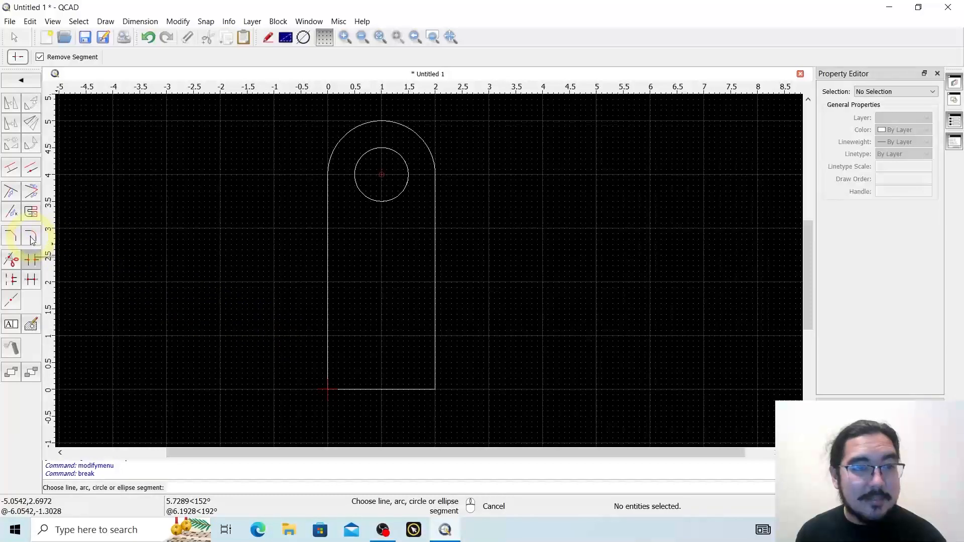
{"action": "mouse_move", "coordinate": [31, 237]}
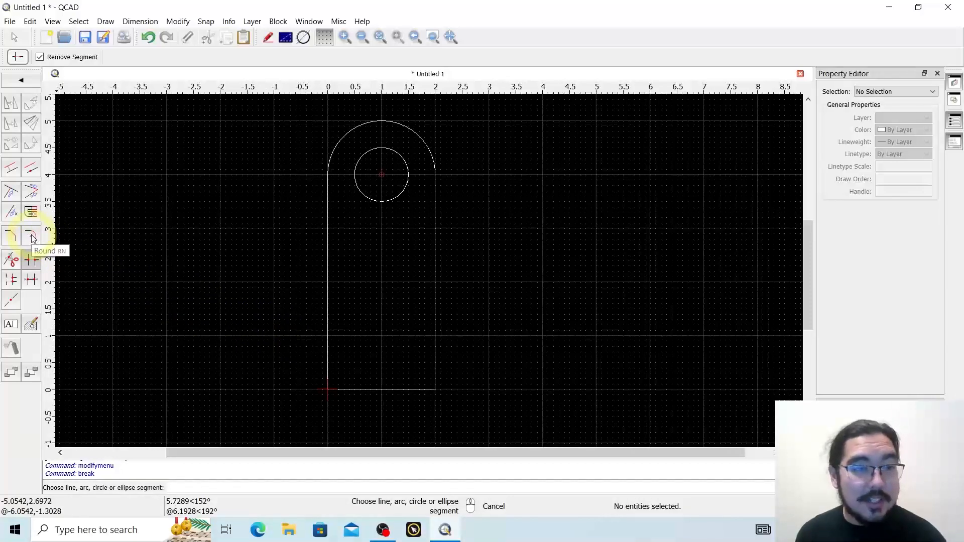
- Fillet both bottom corners with radius 0.5 between the bottom edge and each side
{"action": "left_click", "coordinate": [31, 235]}
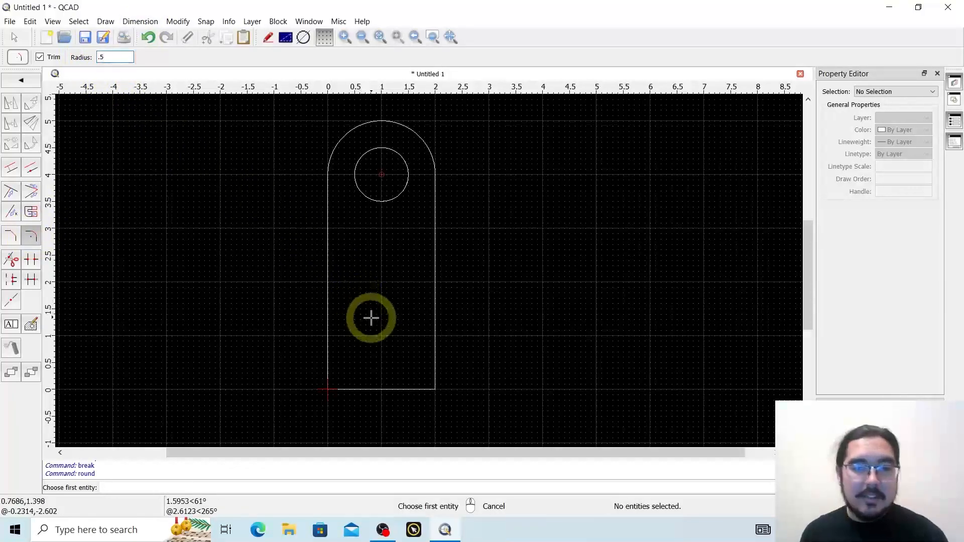
{"action": "mouse_move", "coordinate": [370, 410]}
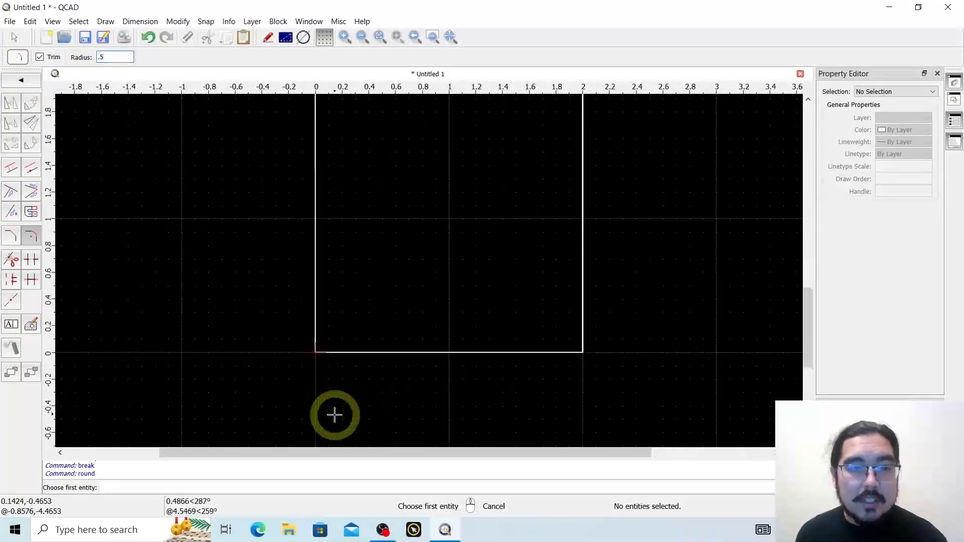
{"action": "mouse_move", "coordinate": [379, 352]}
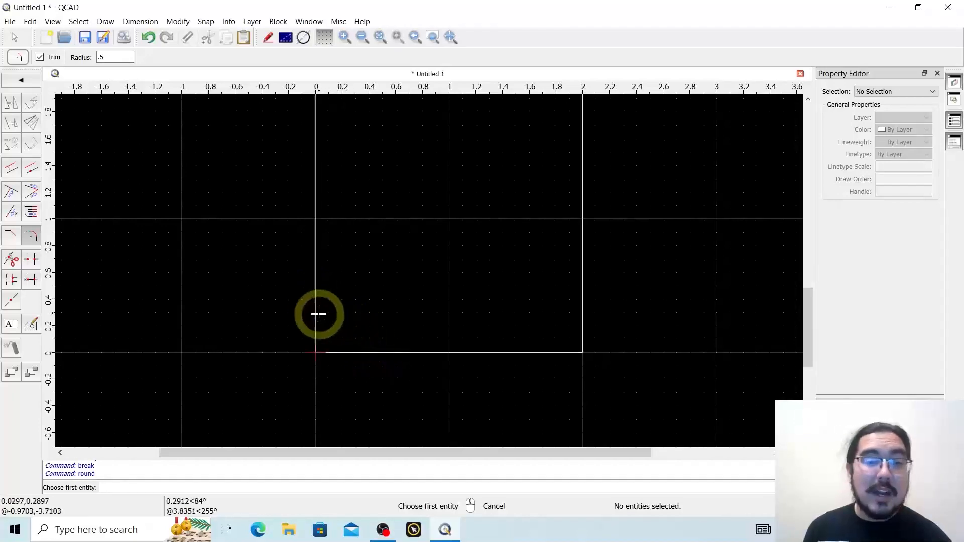
{"action": "left_click", "coordinate": [316, 314]}
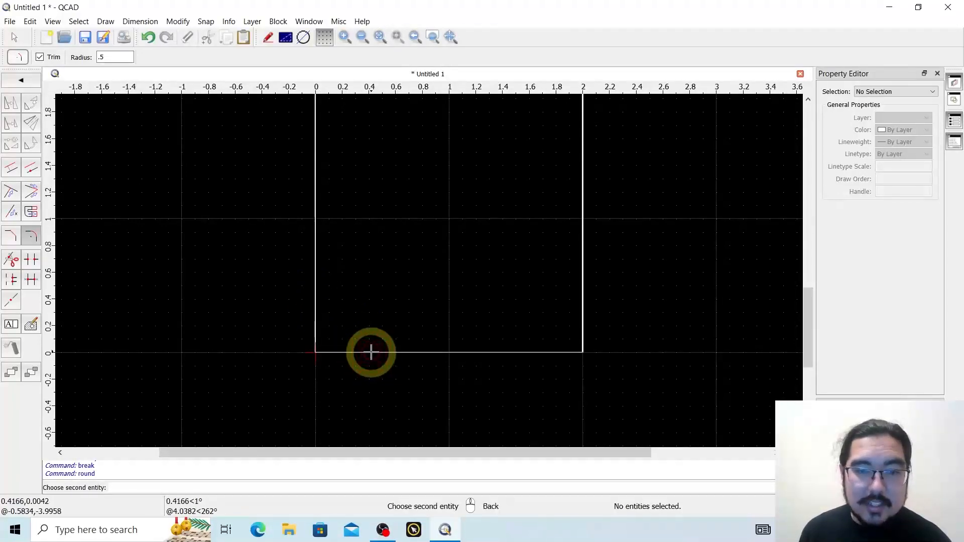
{"action": "mouse_move", "coordinate": [334, 301]}
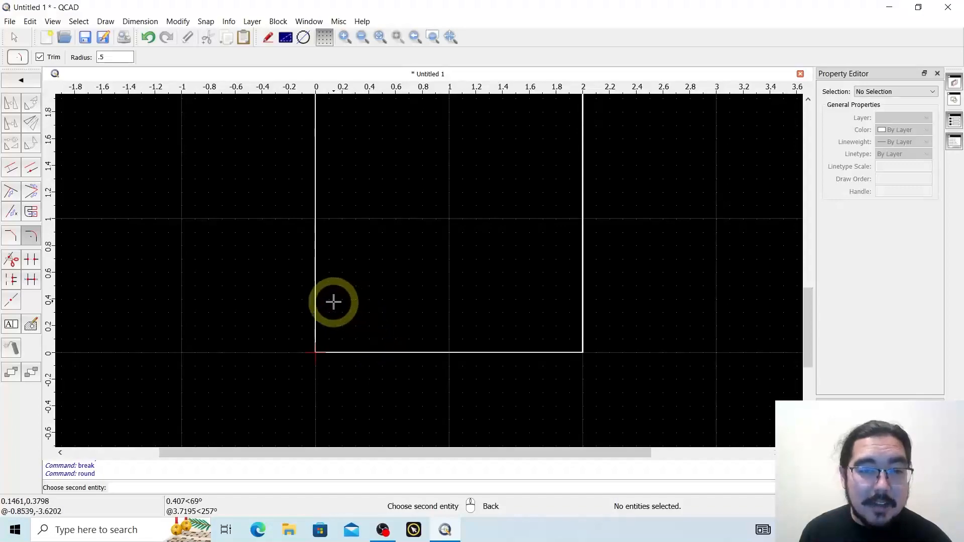
{"action": "left_click", "coordinate": [316, 295]}
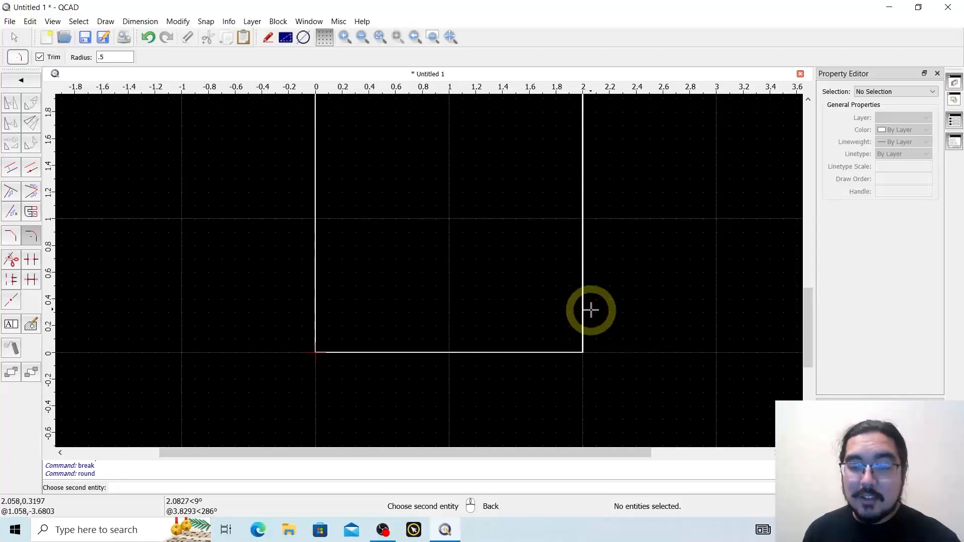
{"action": "left_click", "coordinate": [583, 318]}
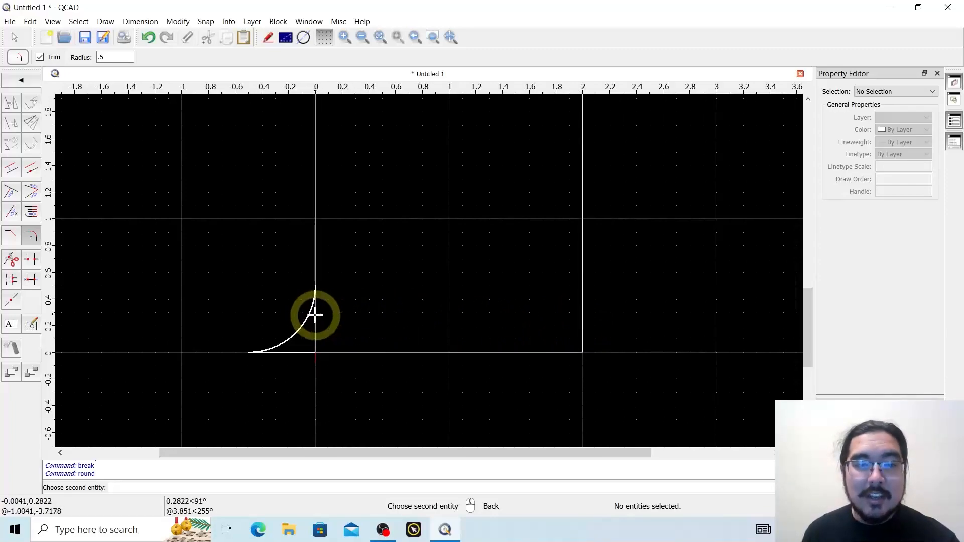
{"action": "mouse_move", "coordinate": [315, 313]}
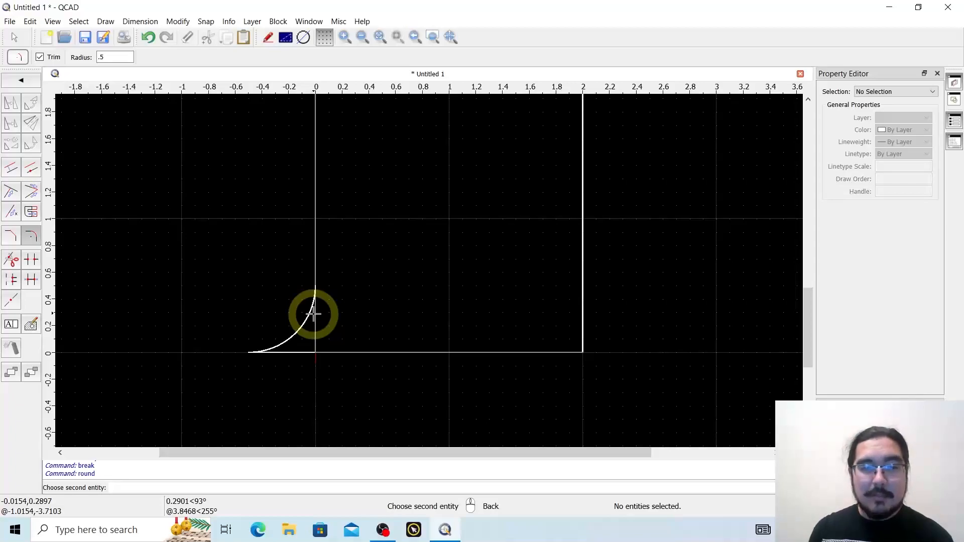
{"action": "scroll", "scroll_direction": "down", "scroll_amount": 3}
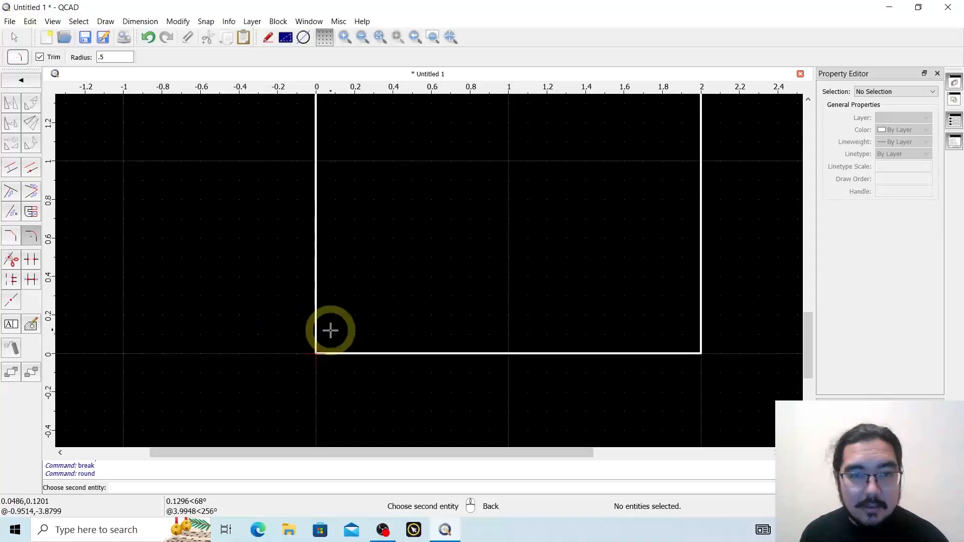
{"action": "left_click", "coordinate": [330, 330]}
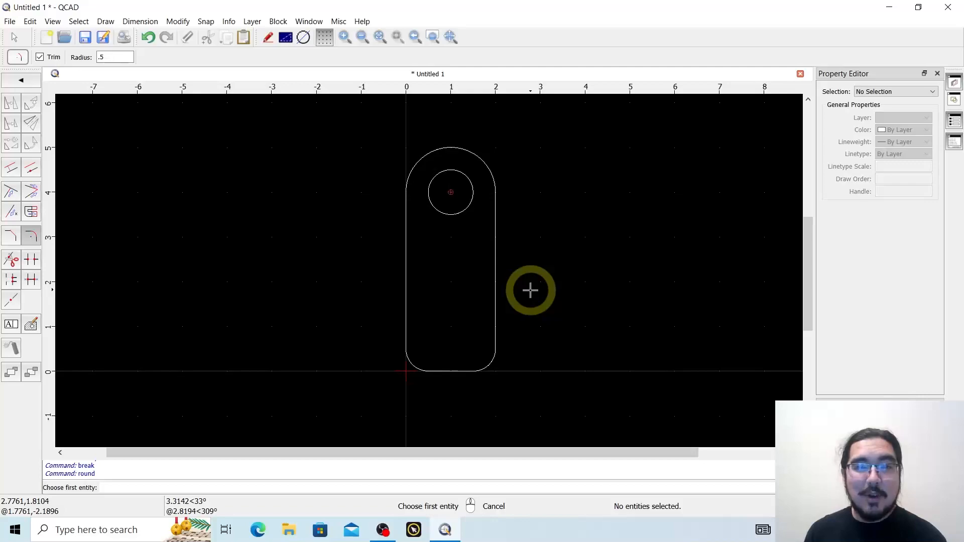
{"action": "mouse_move", "coordinate": [429, 329]}
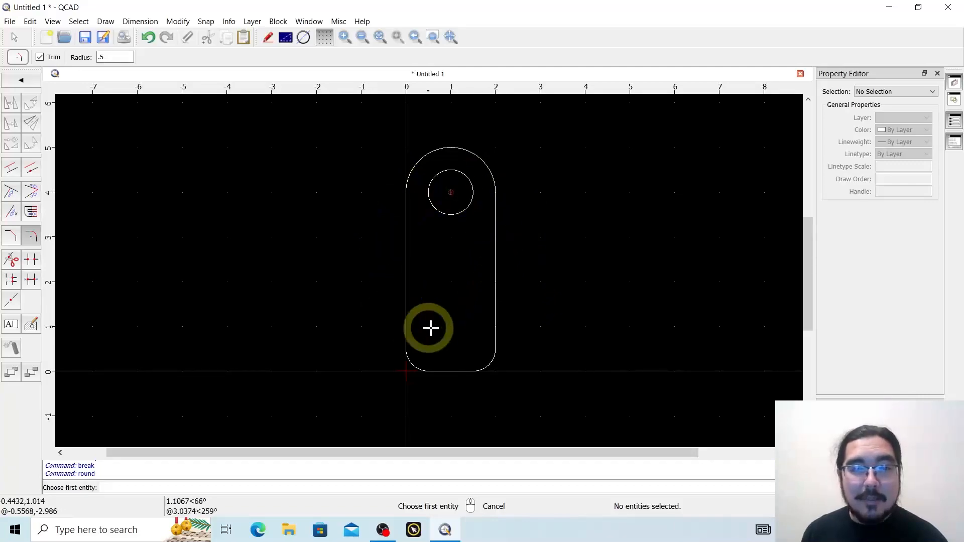
{"action": "mouse_move", "coordinate": [432, 322]}
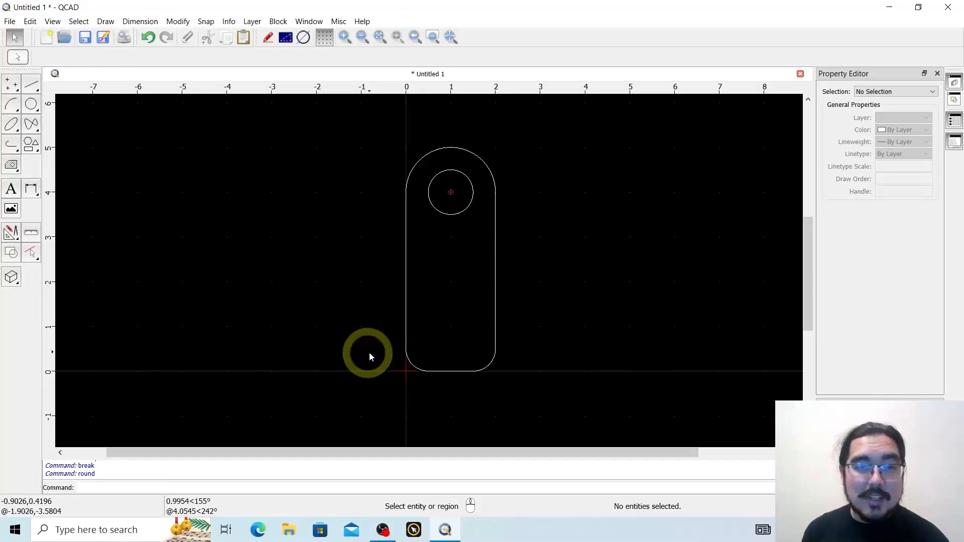
{"action": "mouse_move", "coordinate": [382, 367]}
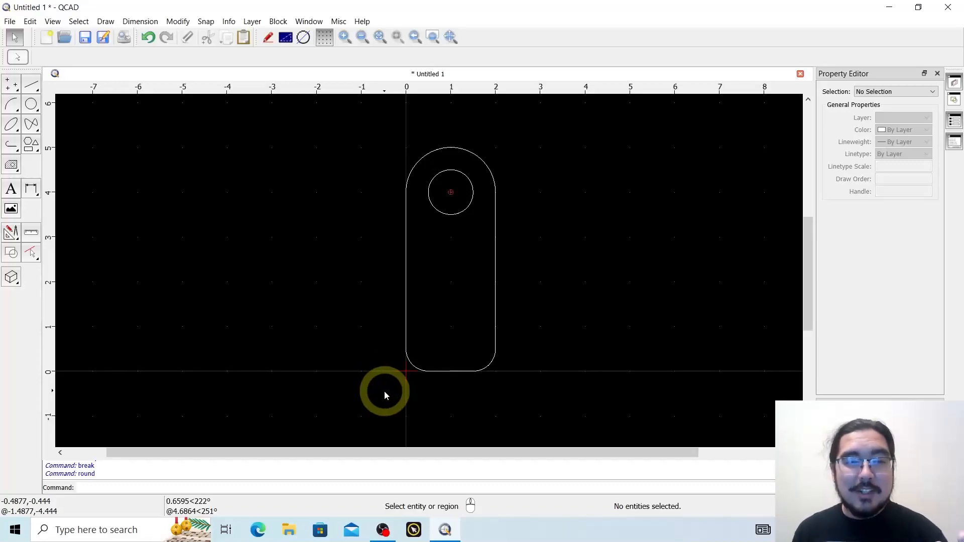
{"action": "mouse_move", "coordinate": [388, 386]}
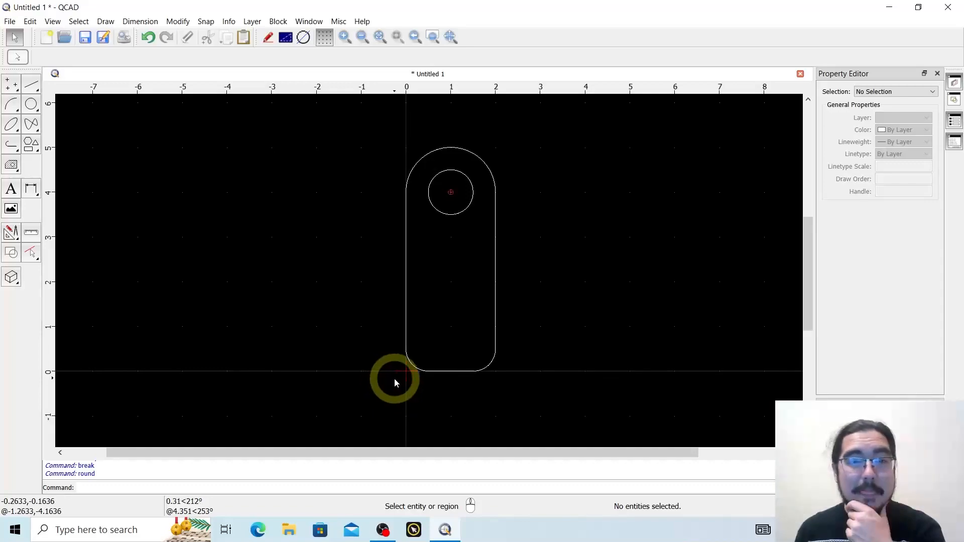
{"action": "mouse_move", "coordinate": [224, 249]}
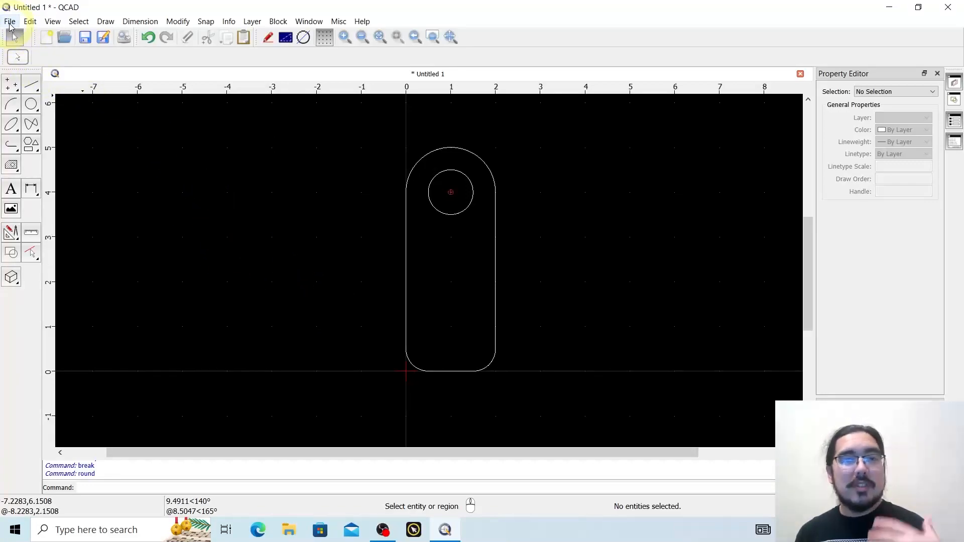
- Save the drawing as the DXF file '2 x 4 in rounded tab'
{"action": "left_click", "coordinate": [9, 21]}
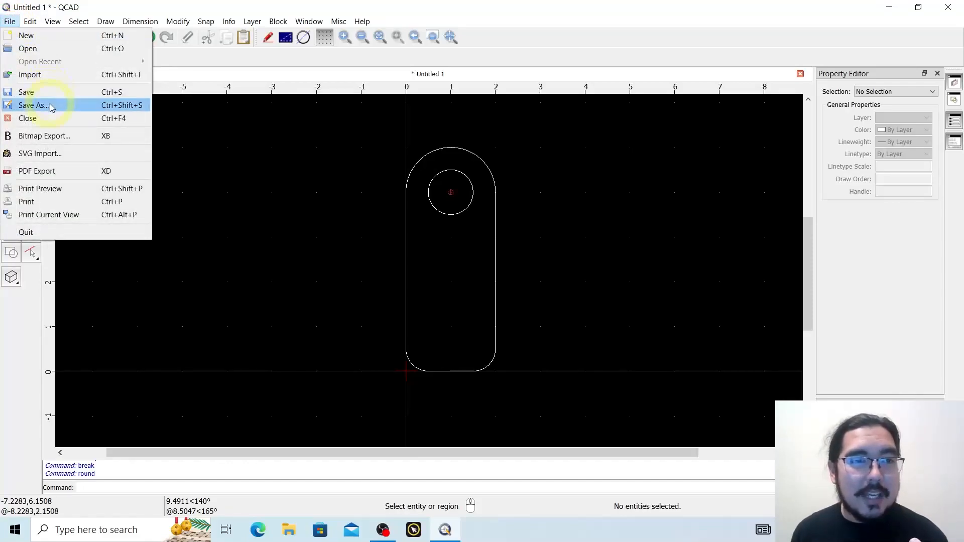
{"action": "left_click", "coordinate": [35, 106]}
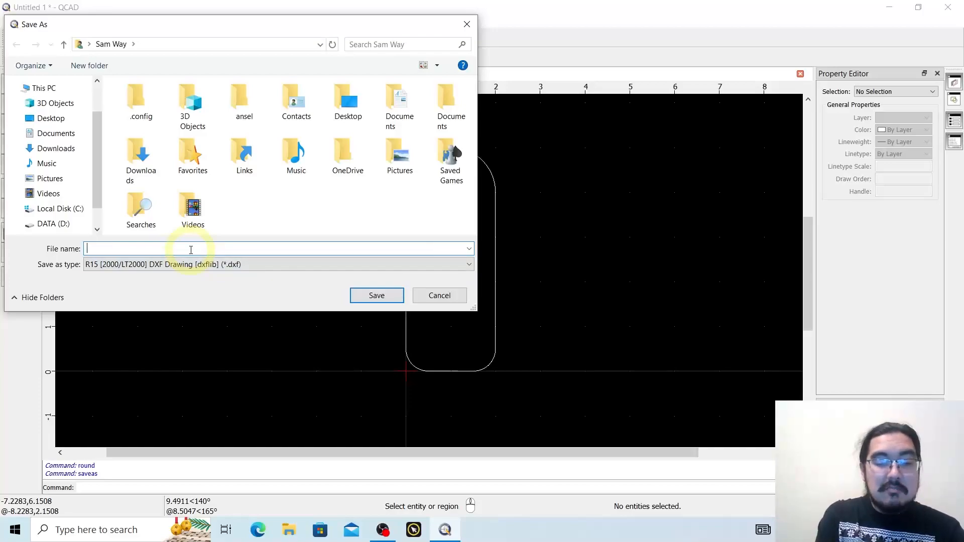
{"action": "type", "text": "2 x"}
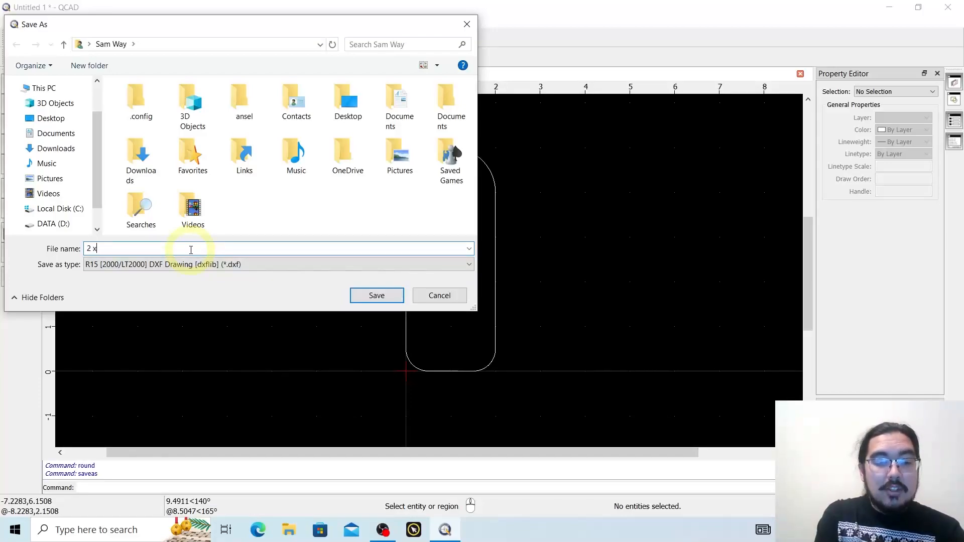
{"action": "type", "text": "4 in rounded tab"}
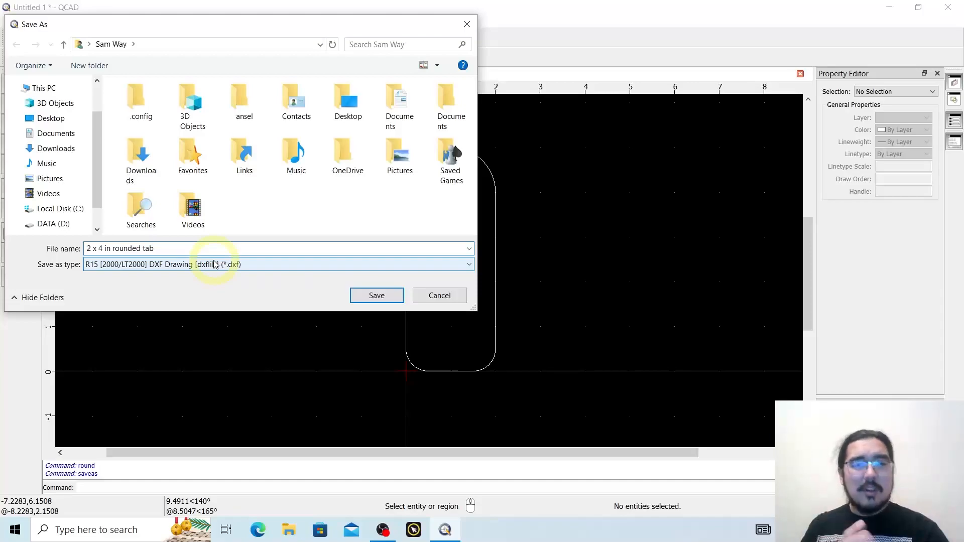
{"action": "mouse_move", "coordinate": [376, 295]}
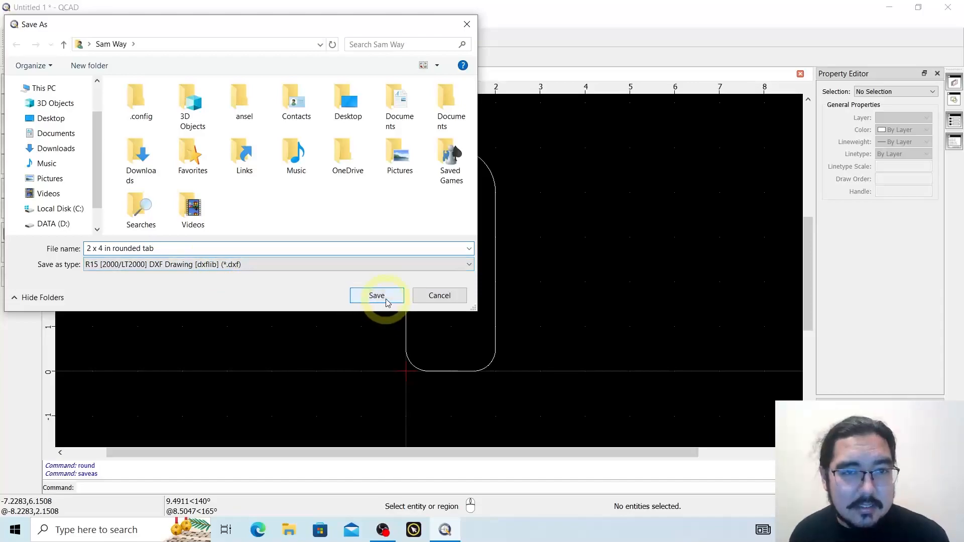
{"action": "left_click", "coordinate": [377, 295]}
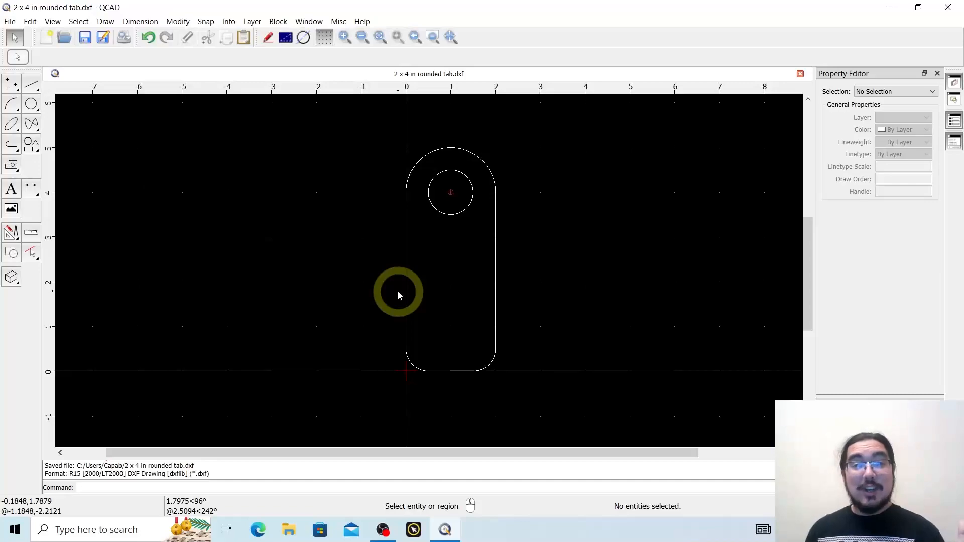